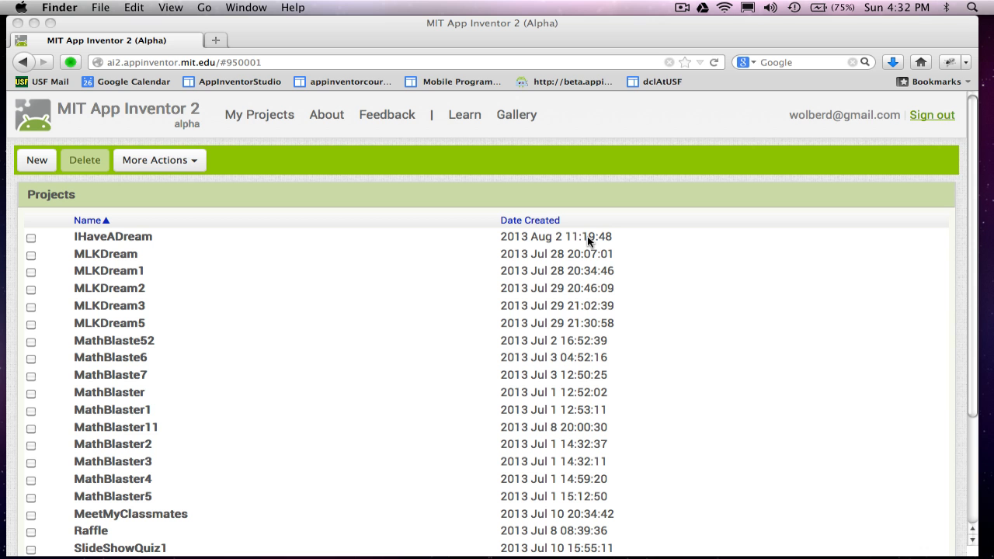
{"action": "mouse_move", "coordinate": [456, 211]}
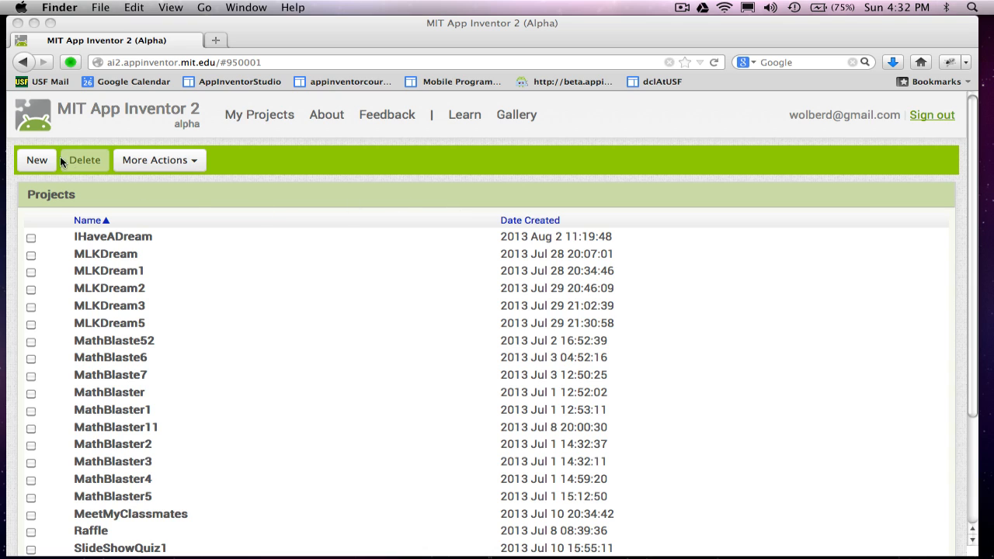
{"action": "mouse_move", "coordinate": [134, 80]}
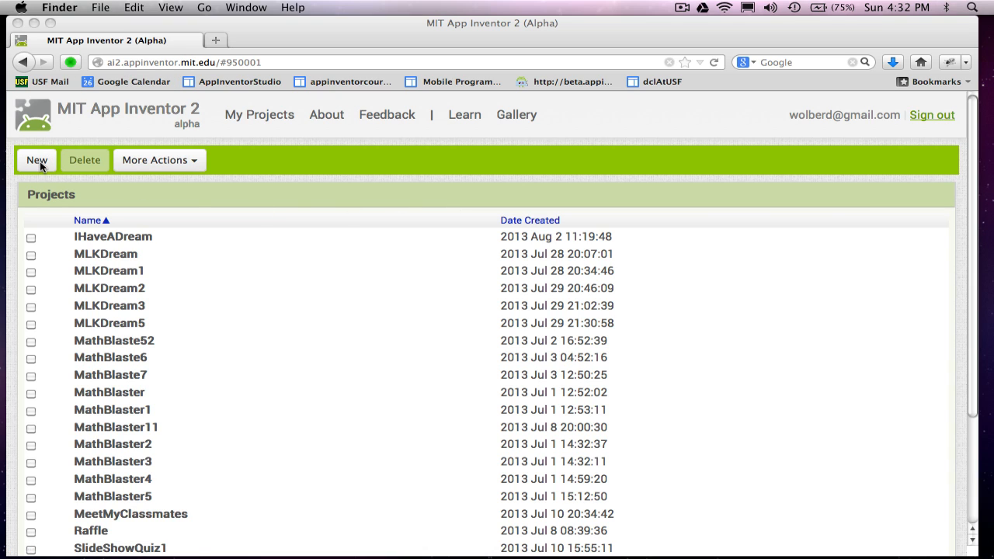
Create a new project named PaintPot and open it in the Designer.
{"action": "left_click", "coordinate": [35, 160]}
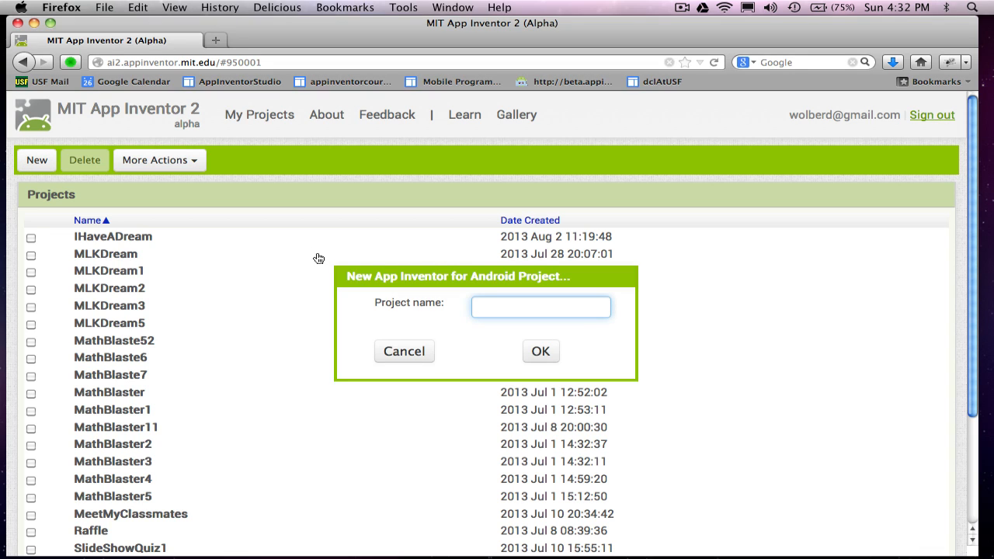
{"action": "type", "text": "PaintPot"}
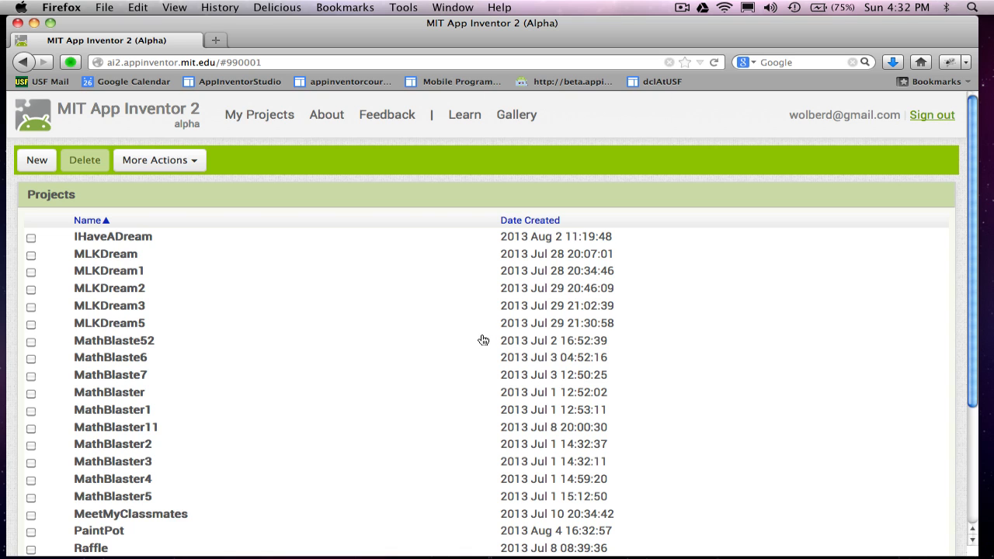
{"action": "left_click", "coordinate": [100, 531]}
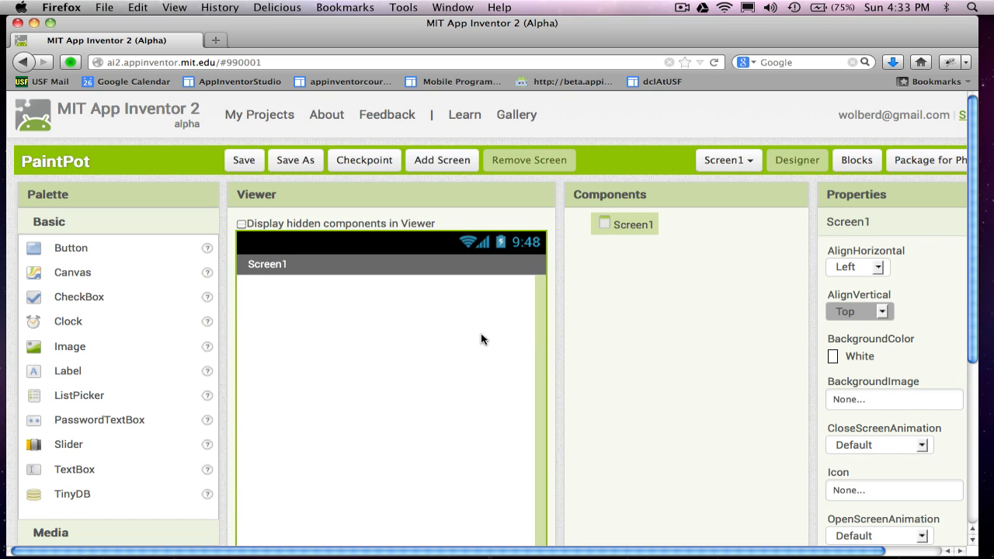
{"action": "mouse_move", "coordinate": [280, 268]}
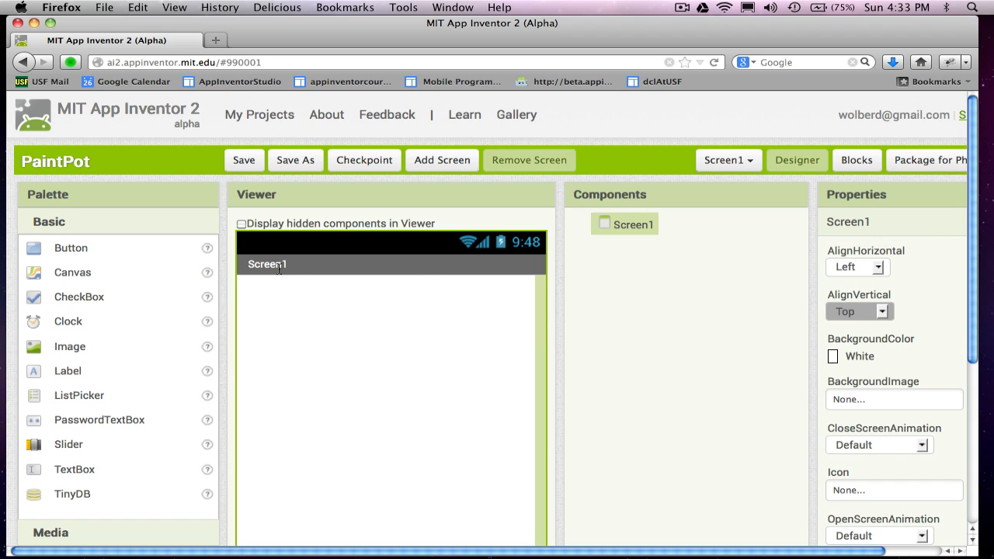
{"action": "mouse_move", "coordinate": [345, 449]}
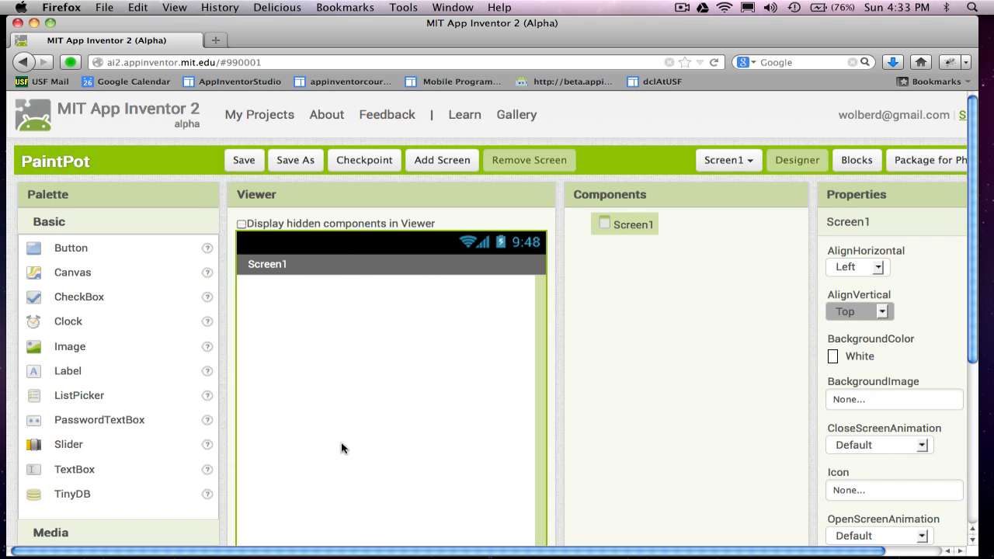
{"action": "mouse_move", "coordinate": [74, 276]}
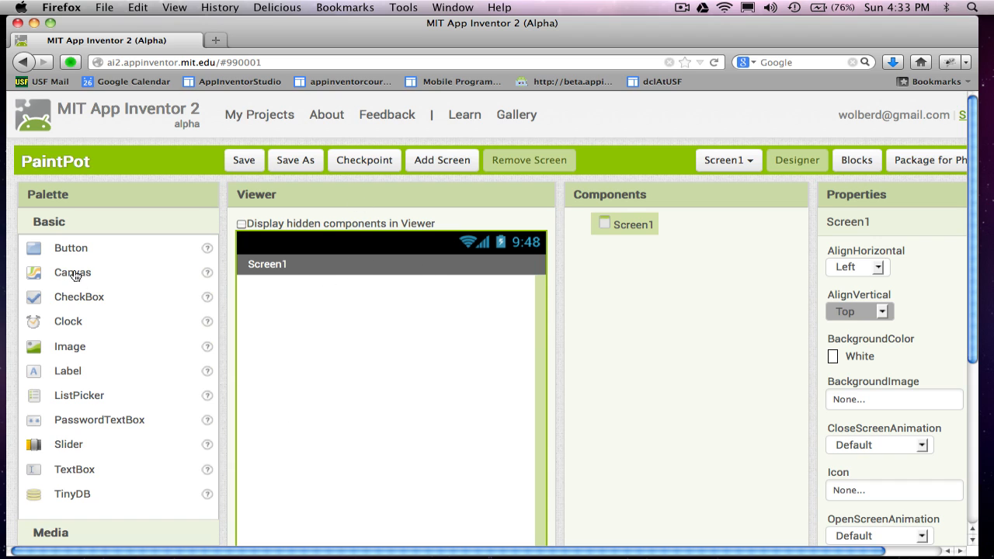
Add Canvas1 to Screen1 and set its width to Fill parent.
{"action": "left_click_drag", "start_coordinate": [71, 274], "coordinate": [342, 311]}
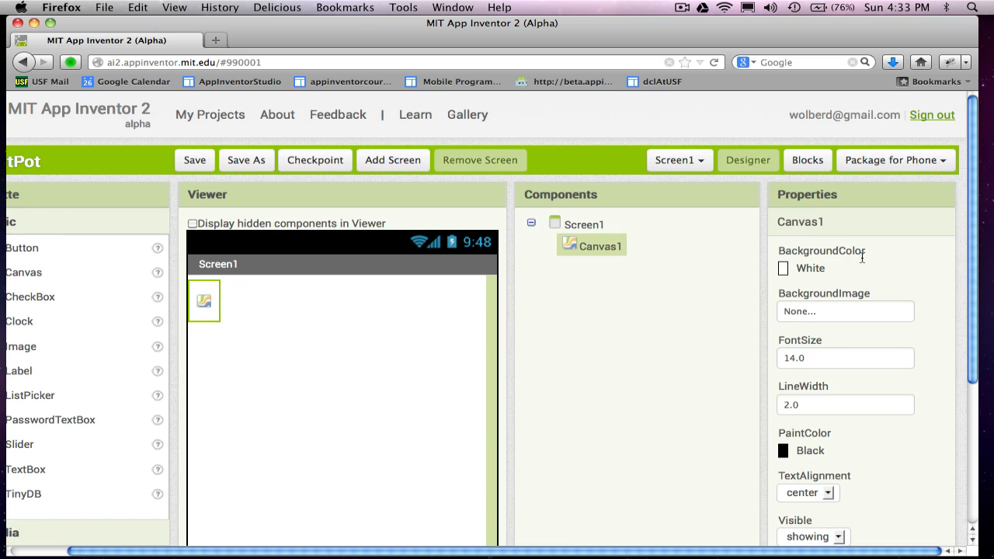
{"action": "scroll", "scroll_direction": "down", "scroll_amount": 3}
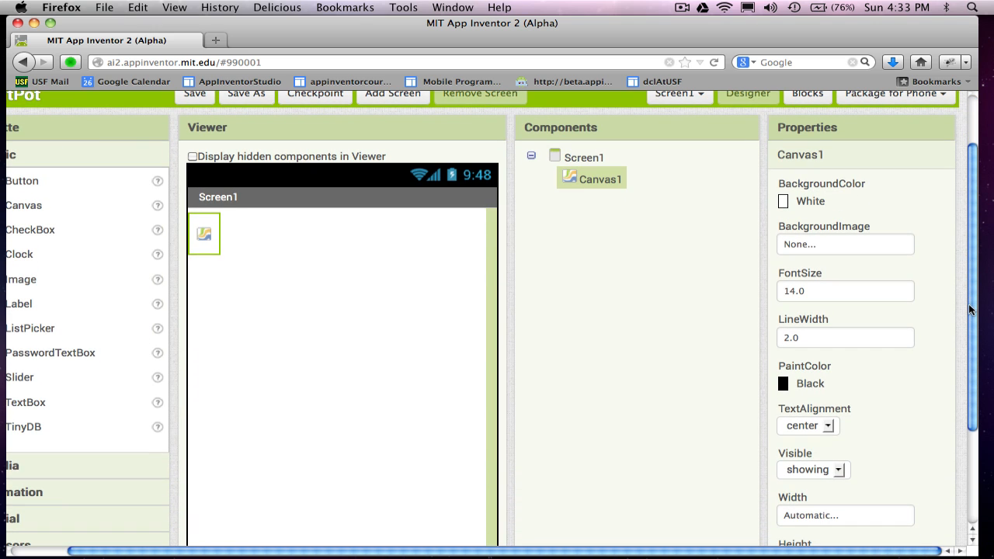
{"action": "scroll", "scroll_direction": "down", "scroll_amount": 3}
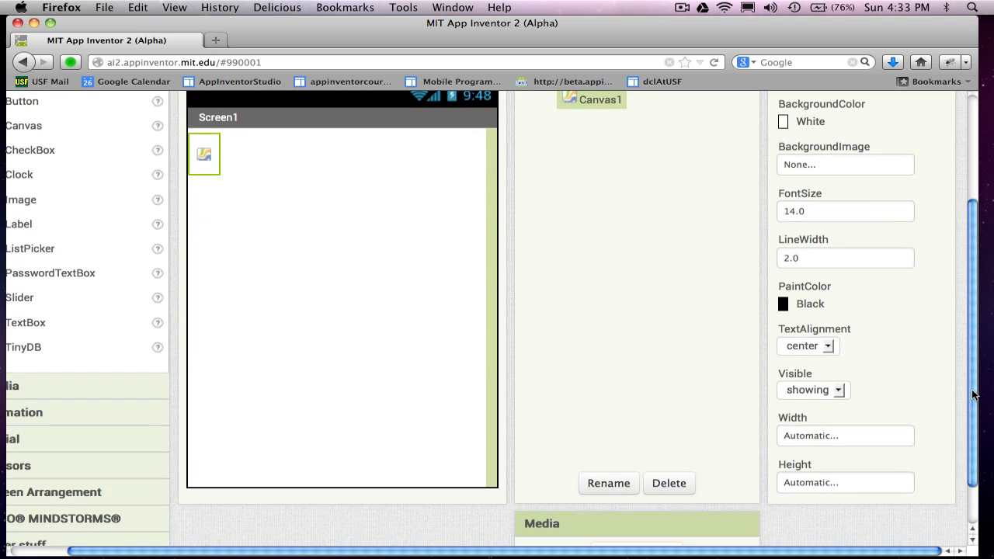
{"action": "left_click", "coordinate": [845, 435]}
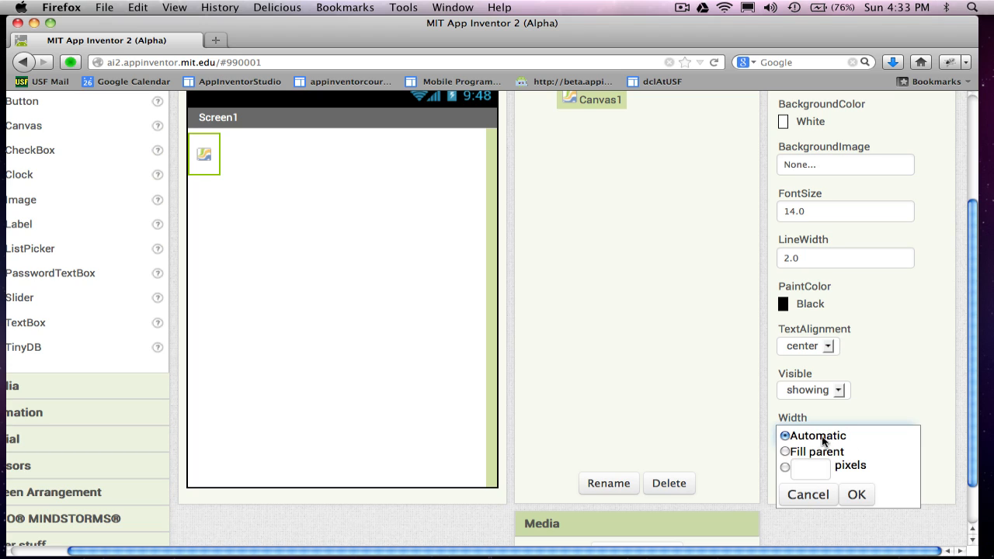
{"action": "left_click", "coordinate": [784, 451]}
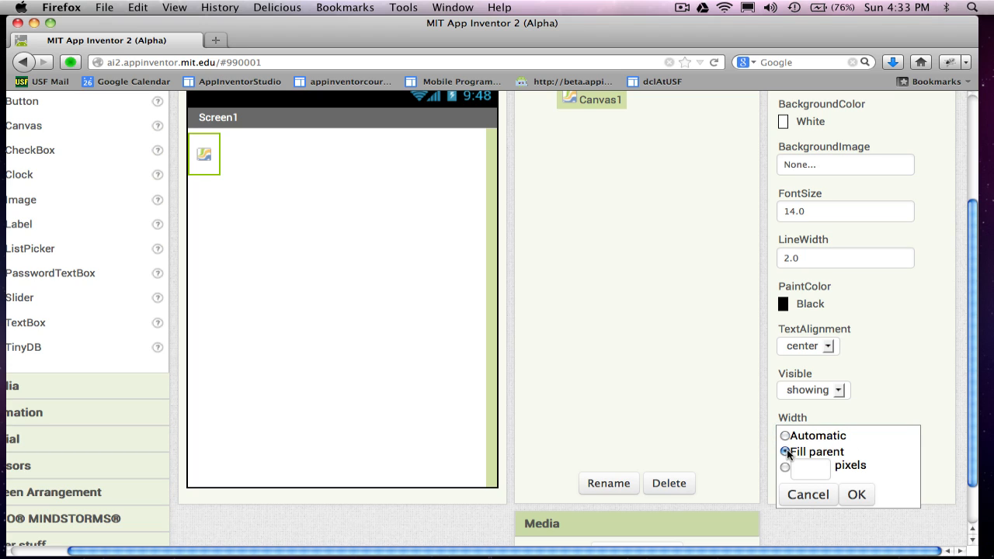
{"action": "left_click", "coordinate": [856, 494]}
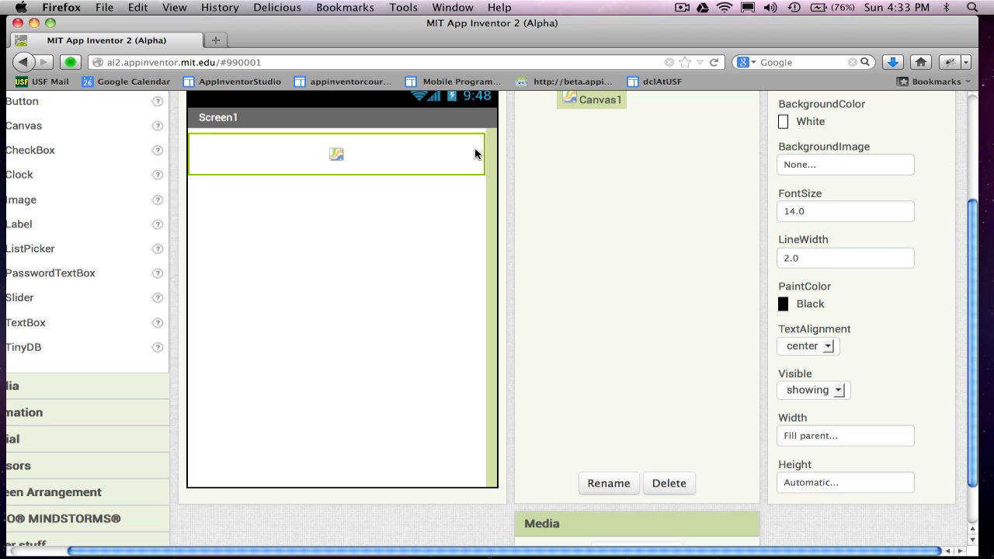
{"action": "mouse_move", "coordinate": [815, 474]}
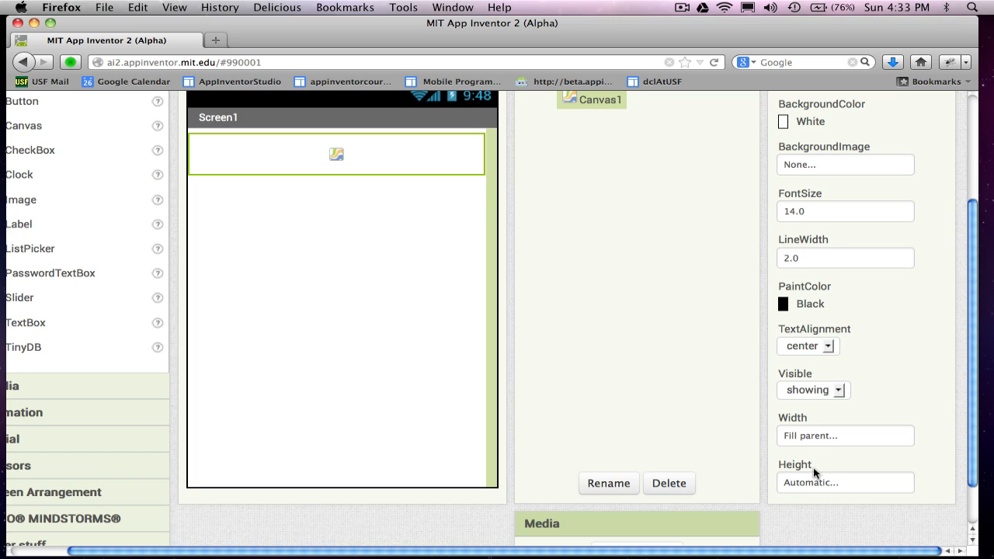
Set Canvas1's height to 300 pixels.
{"action": "left_click", "coordinate": [844, 482]}
{"action": "type", "text": "300"}
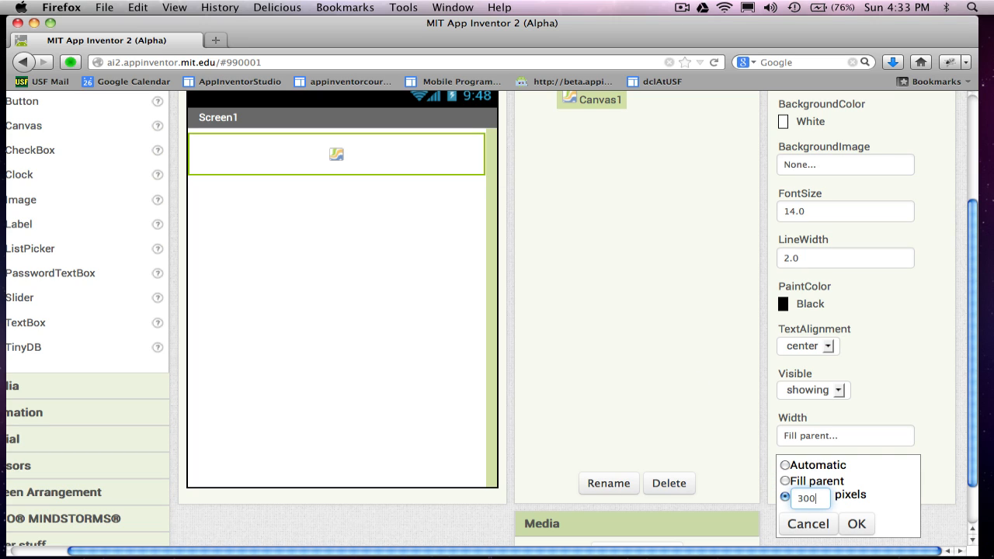
{"action": "left_click", "coordinate": [856, 523]}
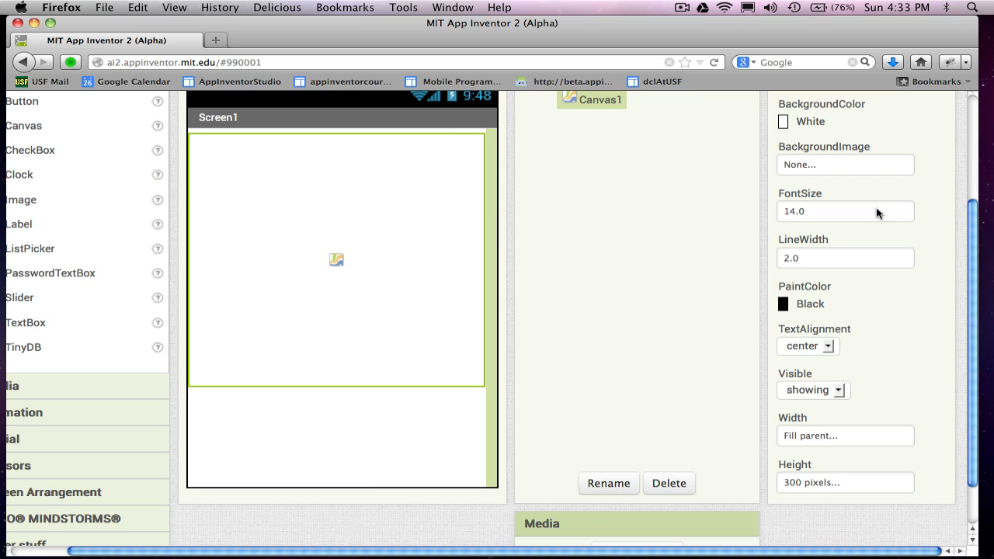
{"action": "scroll", "scroll_direction": "up", "scroll_amount": 3}
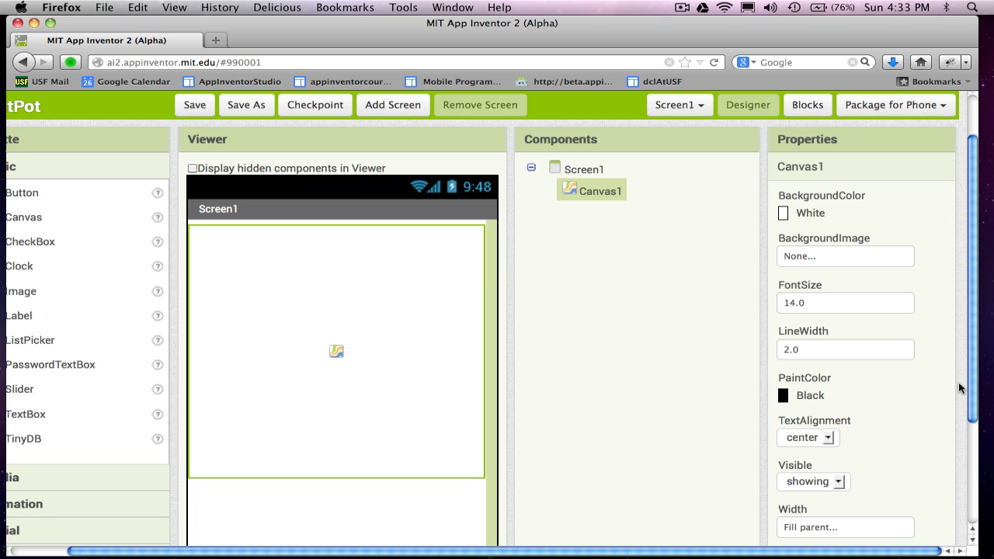
{"action": "scroll", "scroll_direction": "down", "scroll_amount": 3}
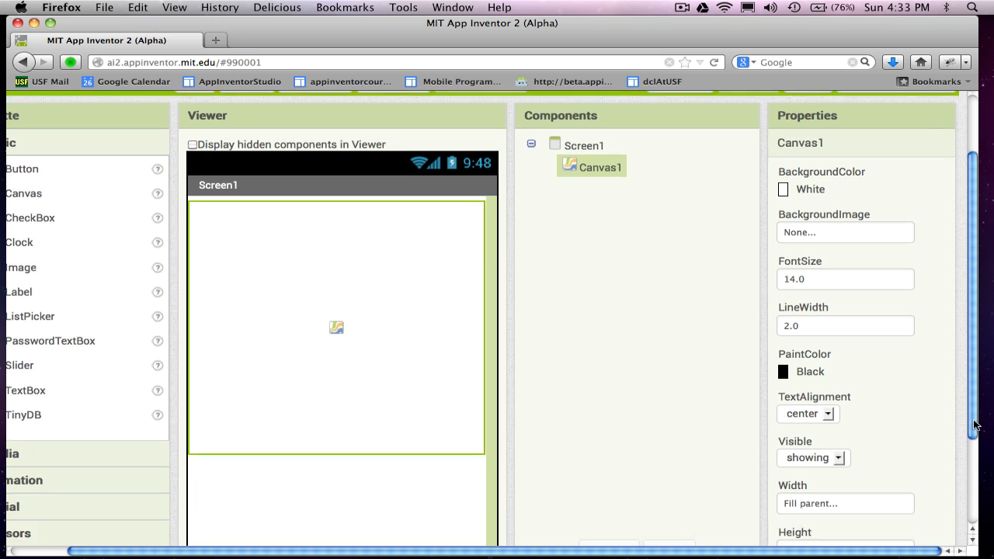
{"action": "scroll", "scroll_direction": "down", "scroll_amount": 3}
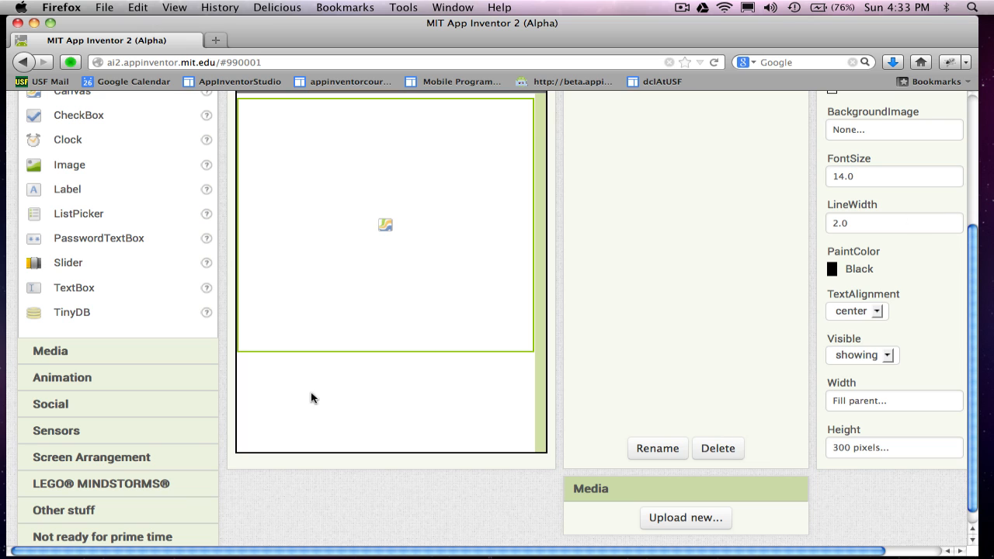
Place HorizontalArrangement1 above Canvas1 and add Button1, Button2 and Button3 into it.
{"action": "left_click", "coordinate": [90, 457]}
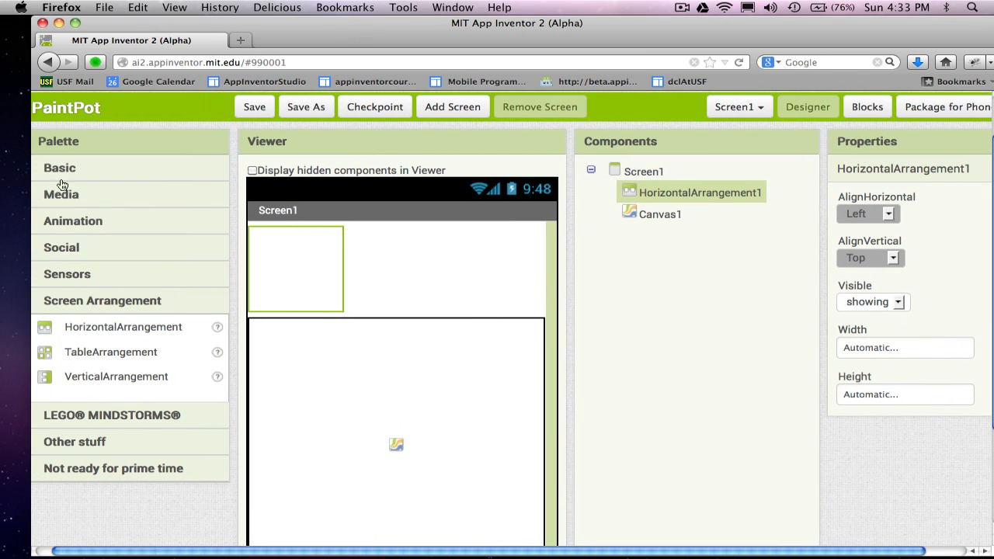
{"action": "left_click", "coordinate": [59, 168]}
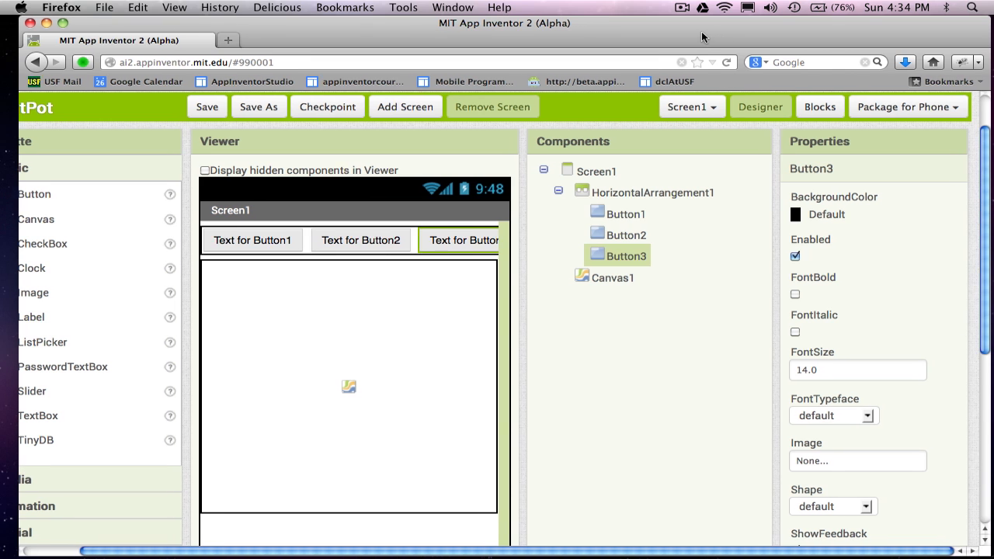
{"action": "scroll", "scroll_direction": "down", "scroll_amount": 3}
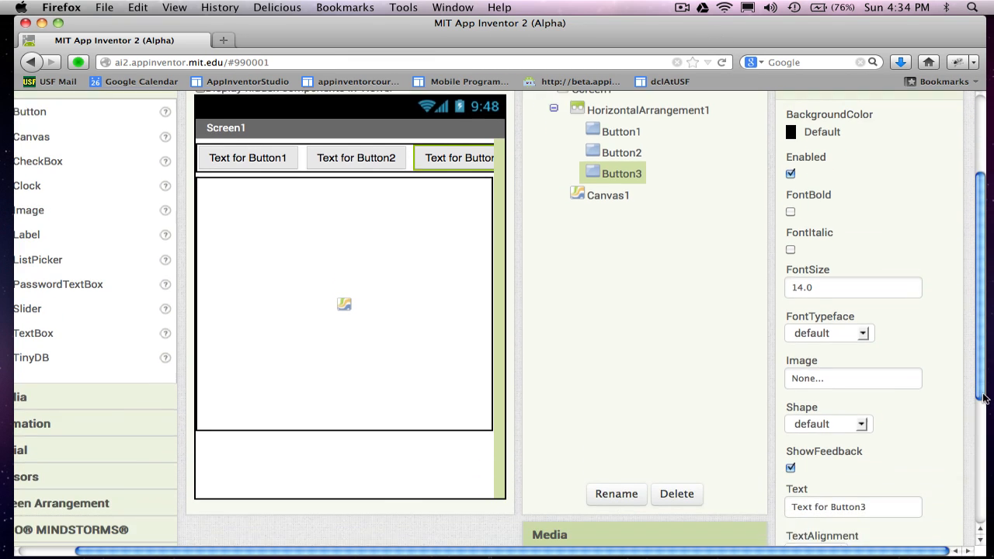
{"action": "scroll", "scroll_direction": "down", "scroll_amount": 3}
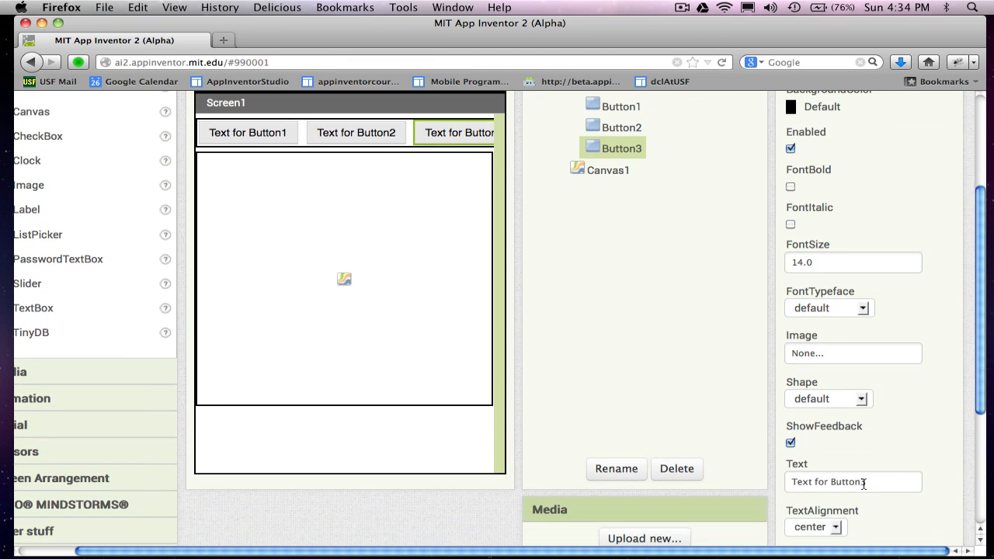
Label Button1 as Red with a red background colour.
{"action": "left_click", "coordinate": [621, 106]}
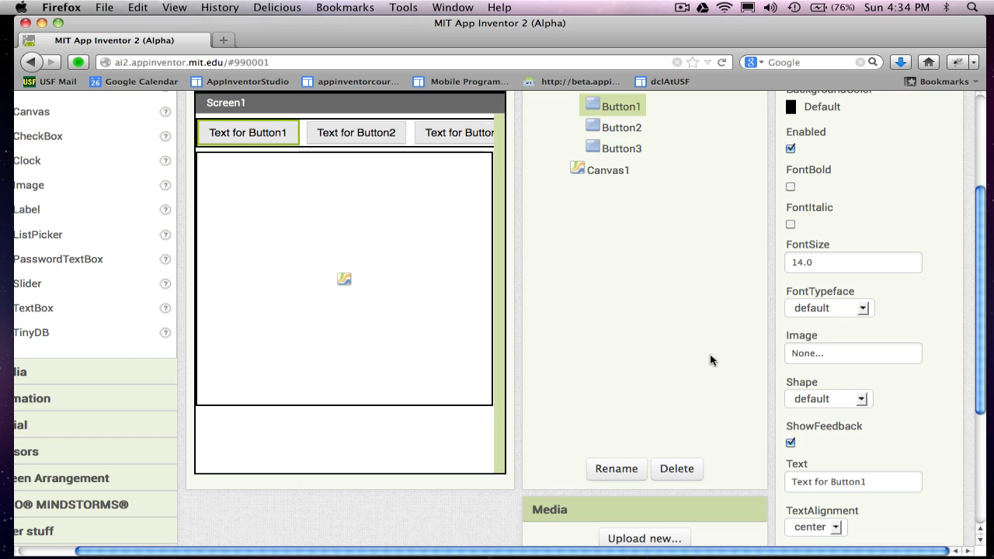
{"action": "triple_click", "coordinate": [852, 481]}
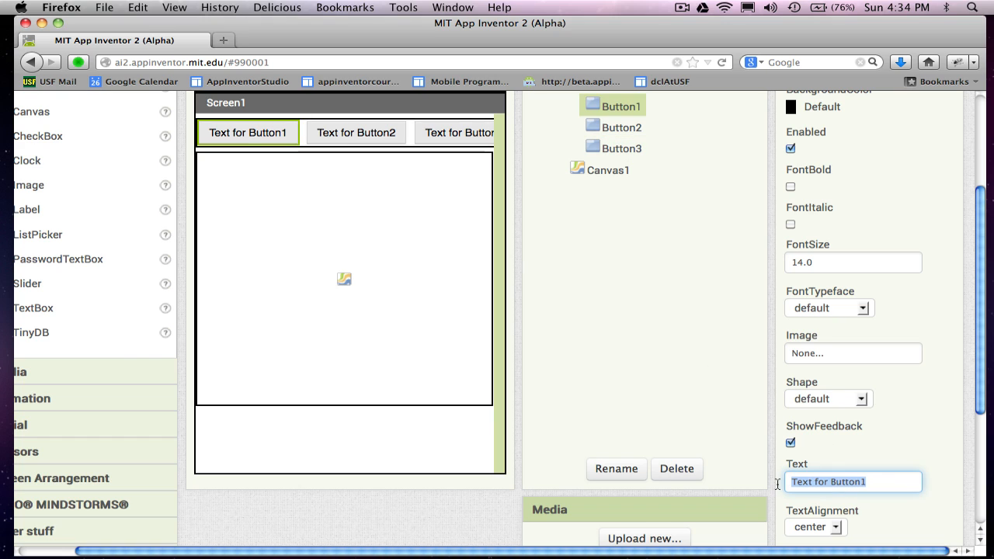
{"action": "type", "text": "Red"}
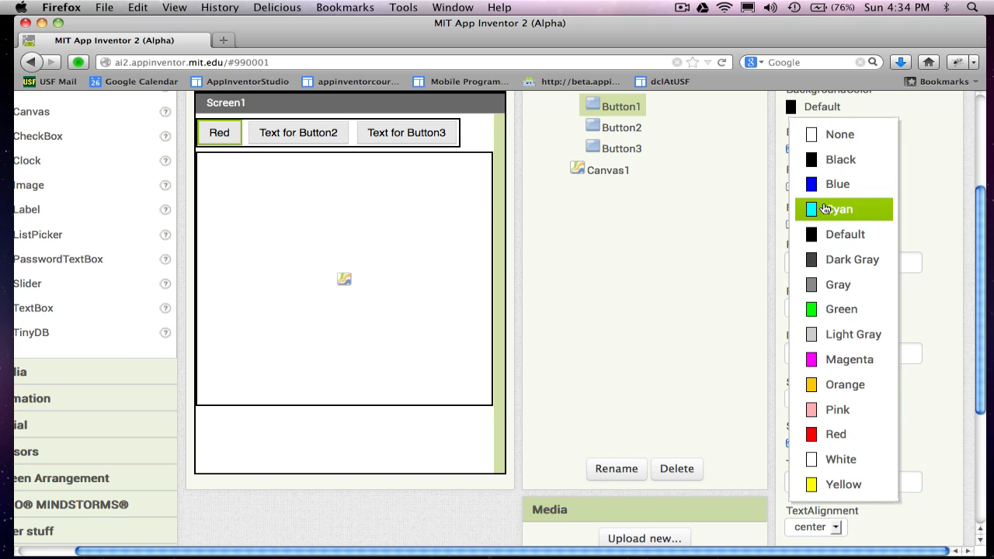
{"action": "left_click", "coordinate": [836, 435]}
{"action": "type", "text": "Green"}
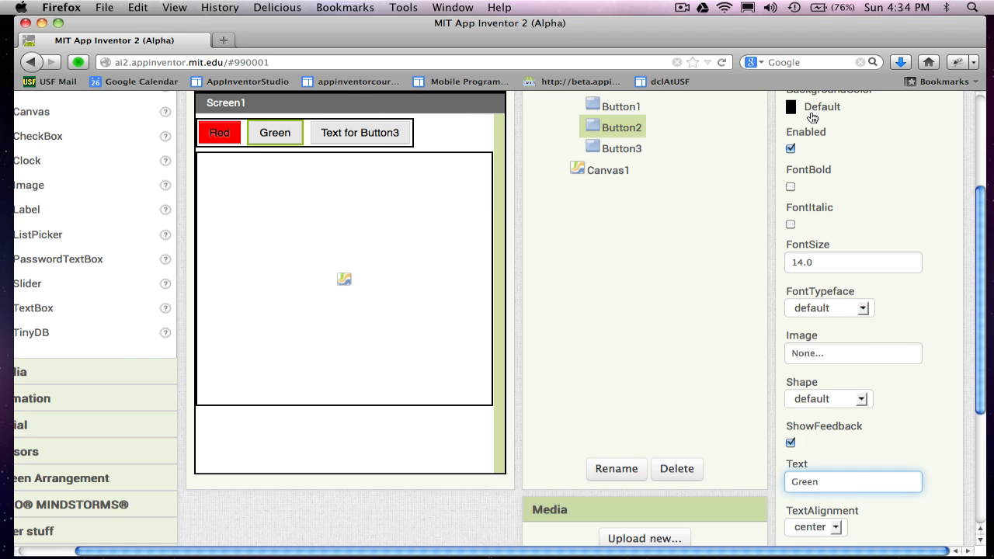
Give Button2 a green background and Button3 a blue background.
{"action": "left_click", "coordinate": [791, 106]}
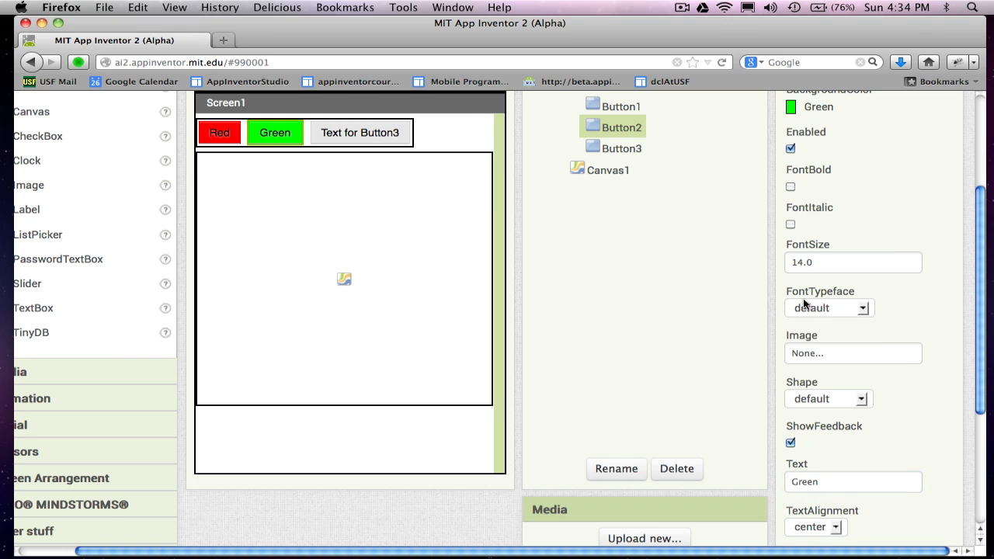
{"action": "left_click", "coordinate": [360, 132]}
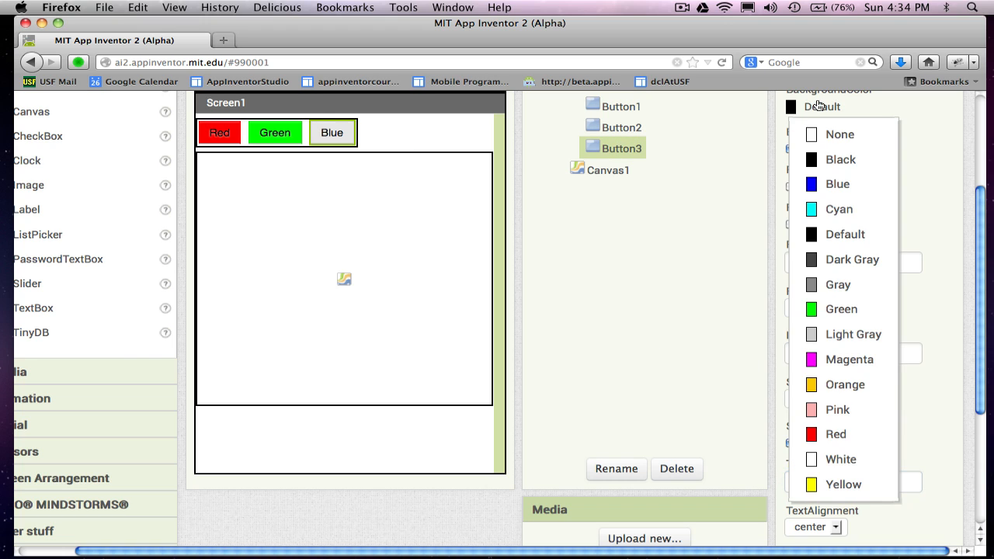
{"action": "left_click", "coordinate": [837, 183]}
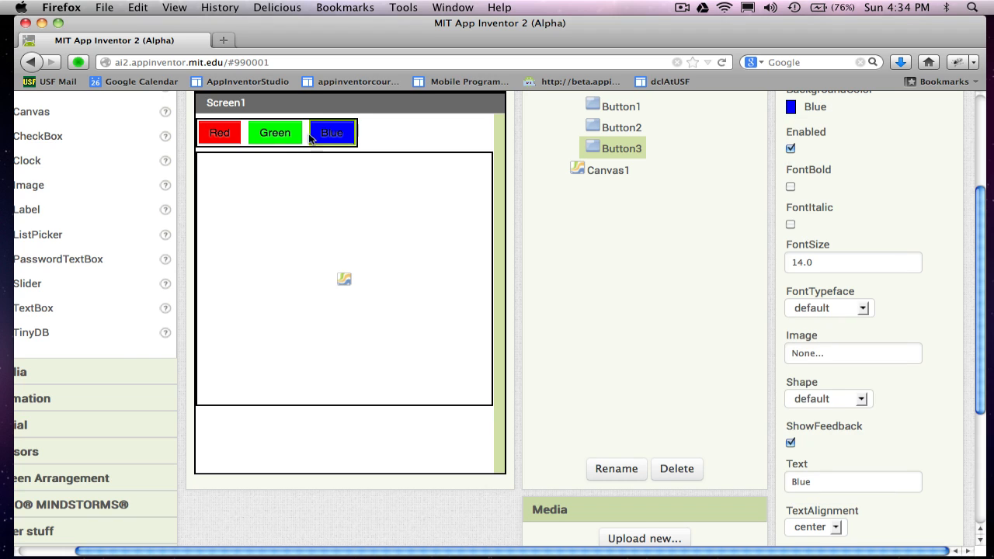
{"action": "mouse_move", "coordinate": [357, 131]}
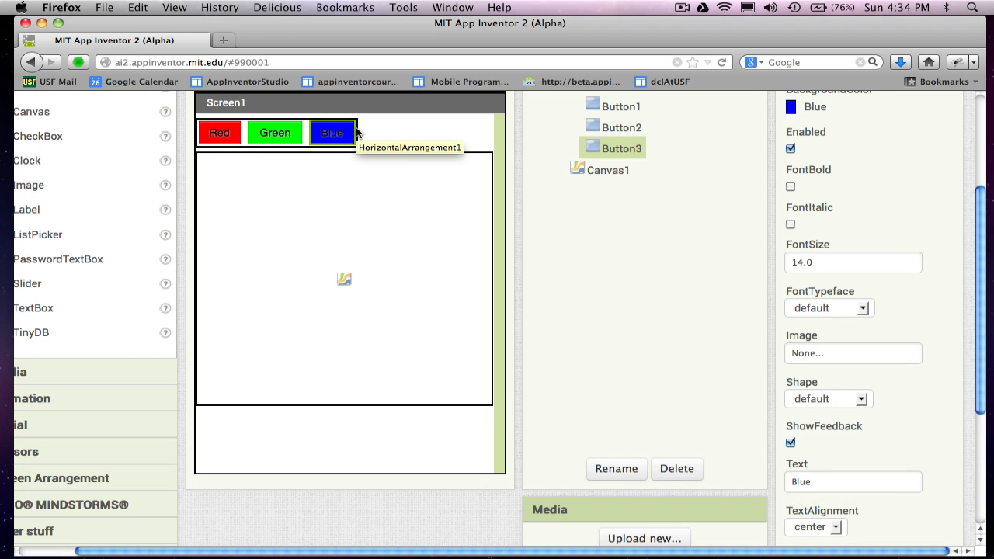
{"action": "mouse_move", "coordinate": [574, 183]}
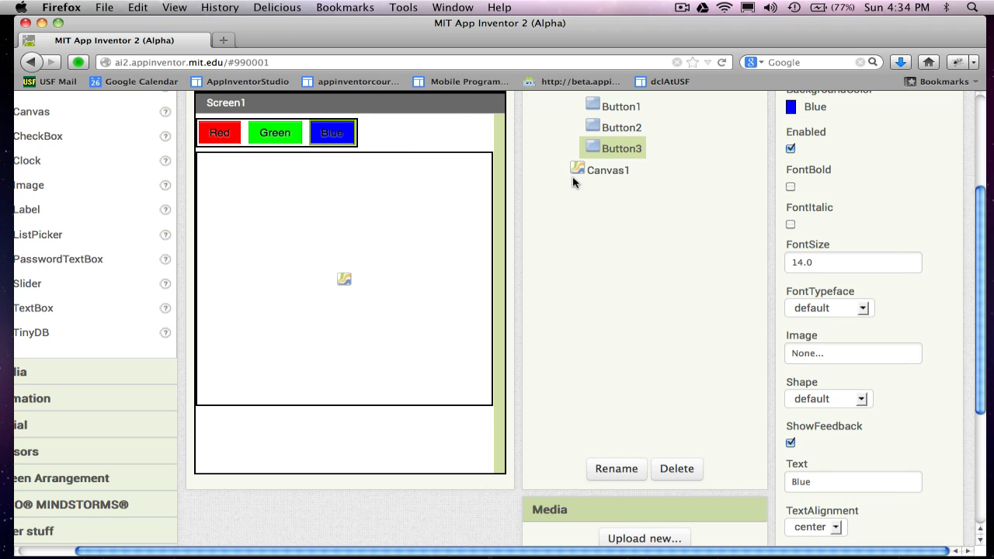
{"action": "left_click", "coordinate": [622, 105]}
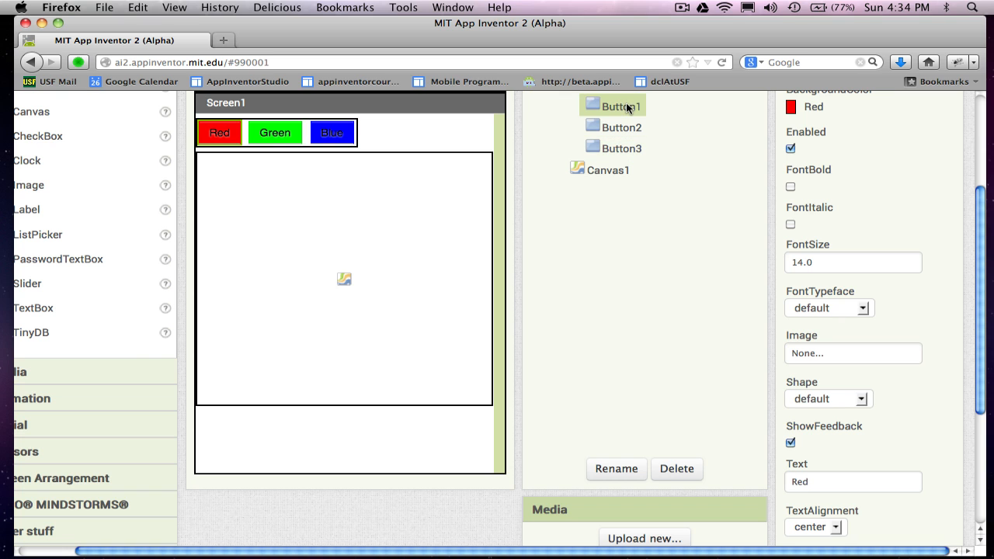
{"action": "scroll", "scroll_direction": "up", "scroll_amount": 3}
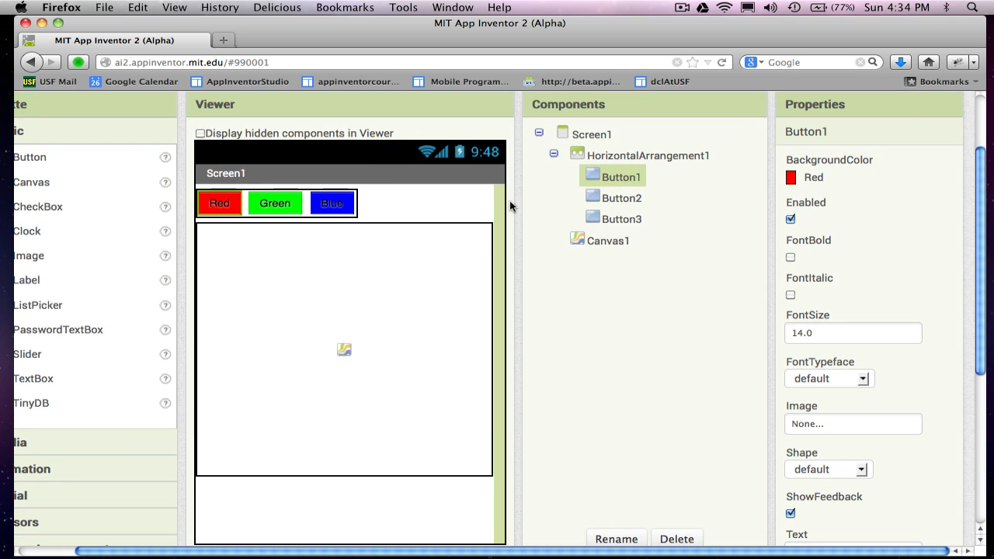
{"action": "scroll", "scroll_direction": "up", "scroll_amount": 3}
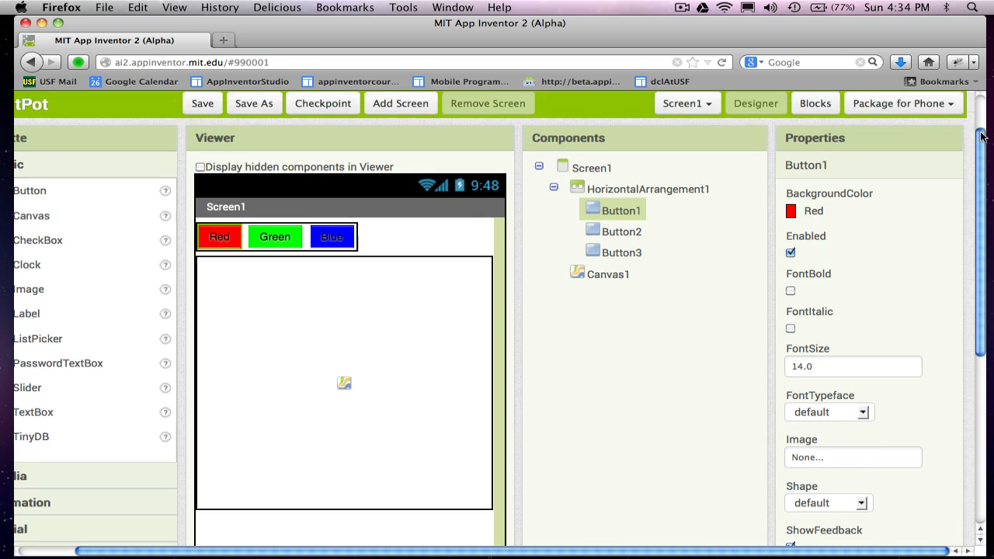
{"action": "left_click", "coordinate": [814, 103]}
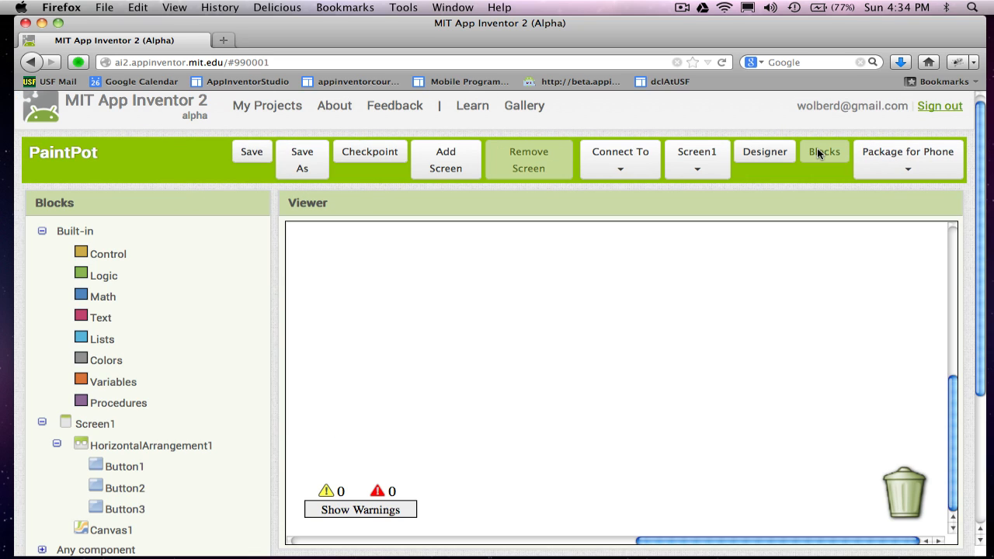
{"action": "mouse_move", "coordinate": [128, 460]}
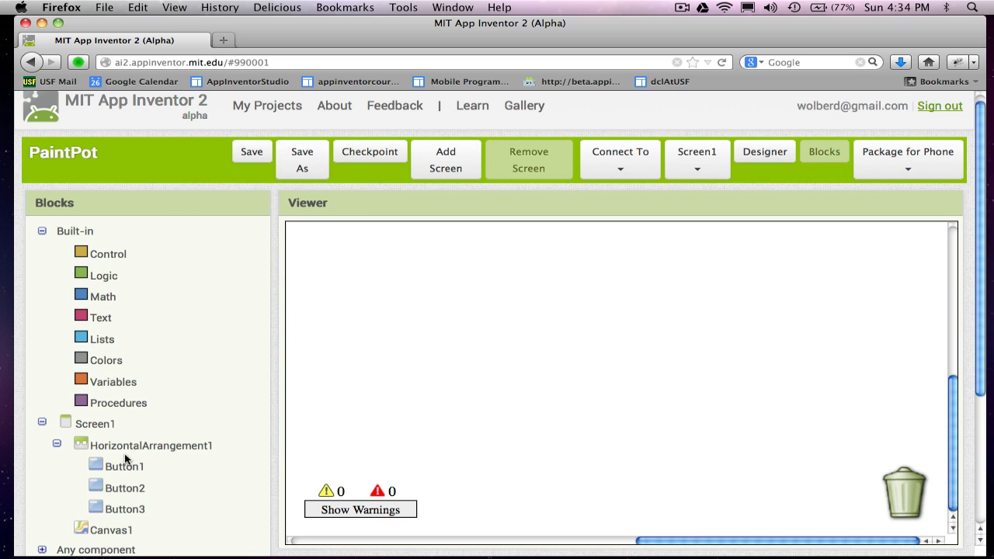
{"action": "mouse_move", "coordinate": [128, 520]}
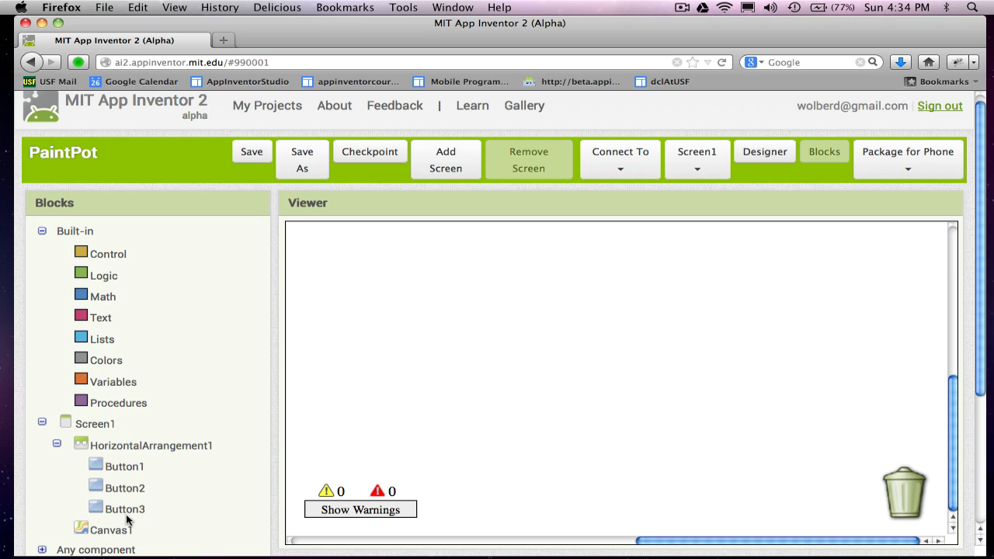
{"action": "mouse_move", "coordinate": [132, 482]}
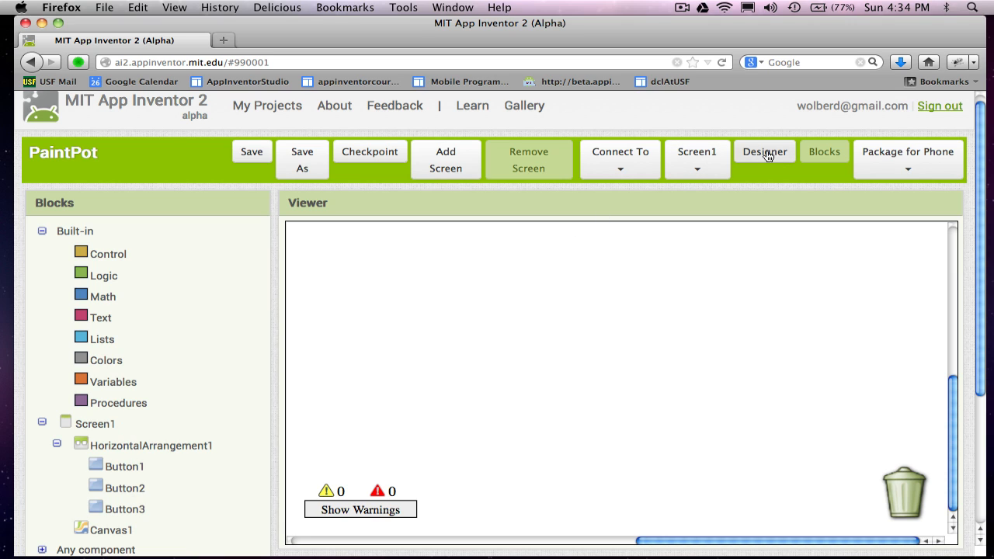
{"action": "left_click", "coordinate": [764, 152]}
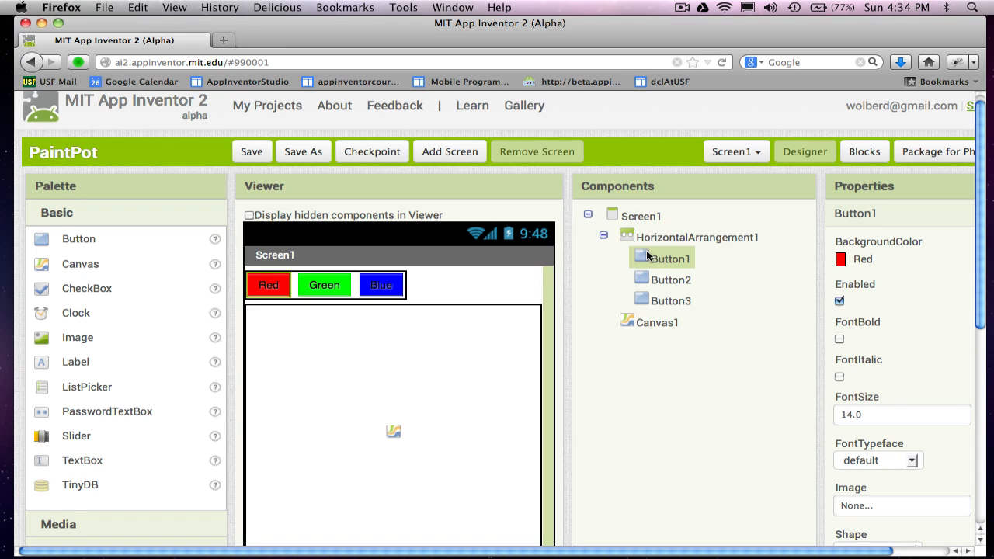
{"action": "mouse_move", "coordinate": [977, 274]}
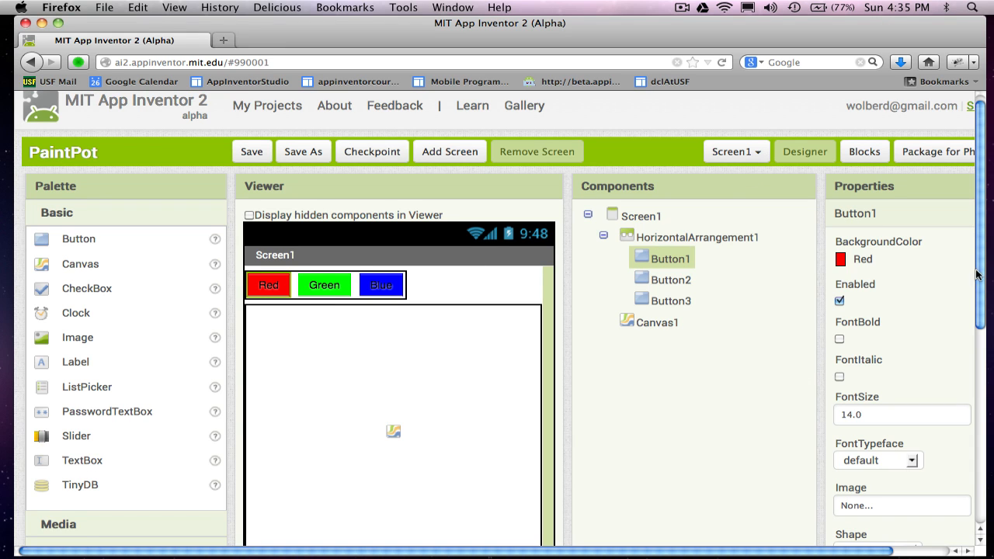
Rename Button1 to RedButton.
{"action": "scroll", "scroll_direction": "down", "scroll_amount": 3}
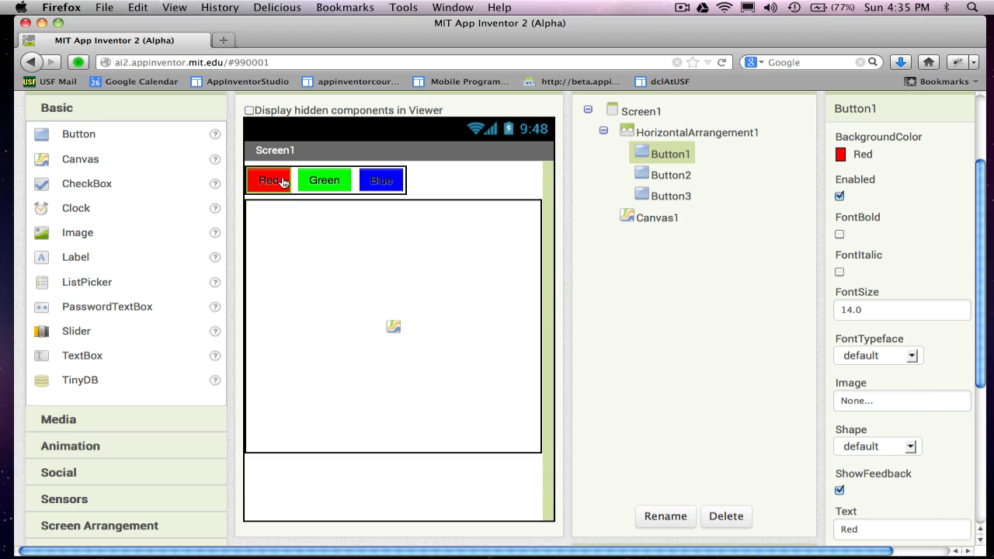
{"action": "left_click", "coordinate": [664, 516]}
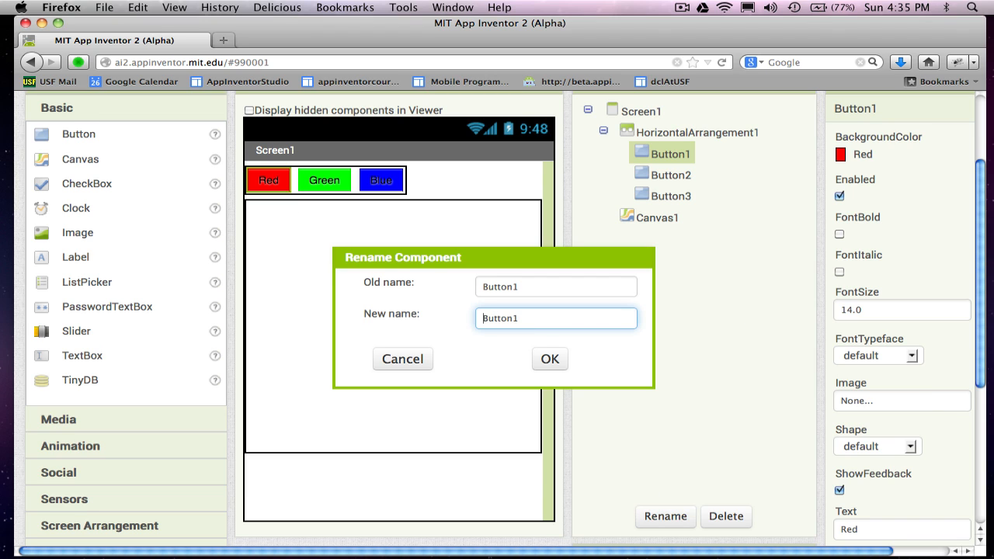
{"action": "type", "text": "RedButton1"}
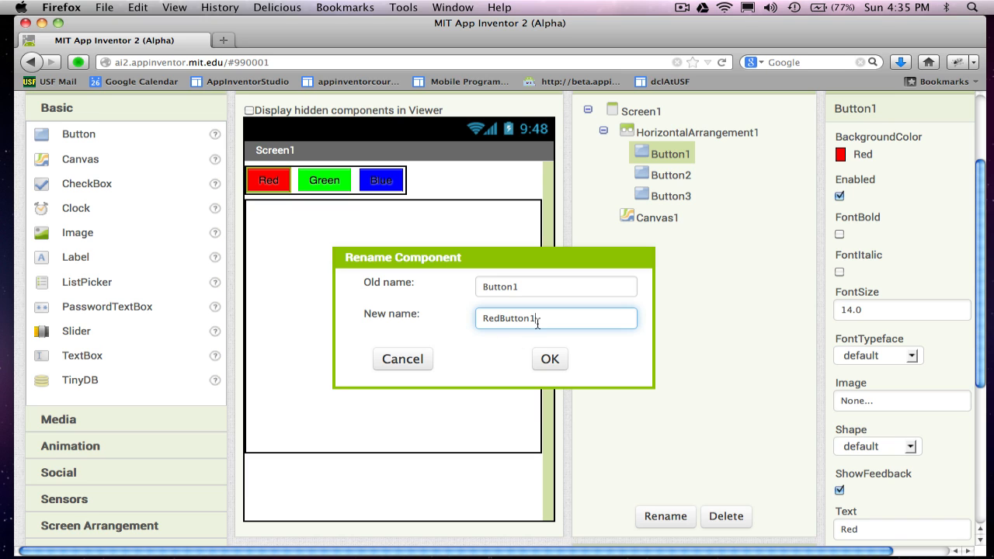
{"action": "key", "text": "Backspace"}
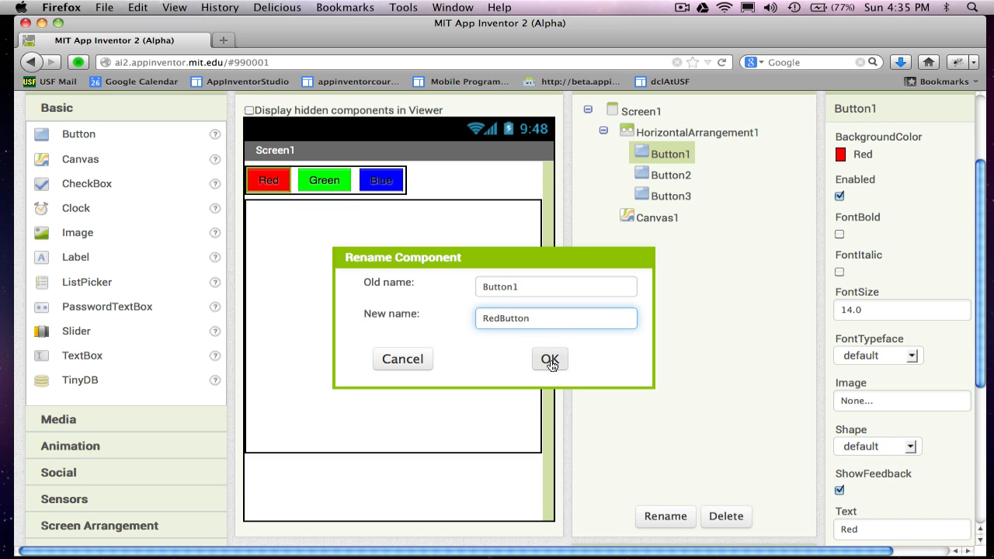
{"action": "left_click", "coordinate": [550, 359]}
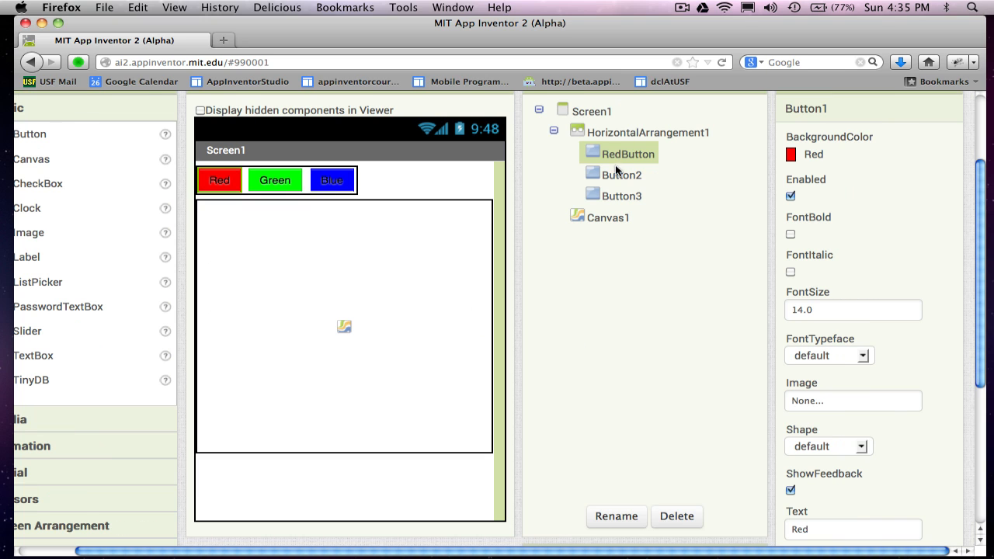
Rename Button2 to GreenButton.
{"action": "left_click", "coordinate": [621, 174]}
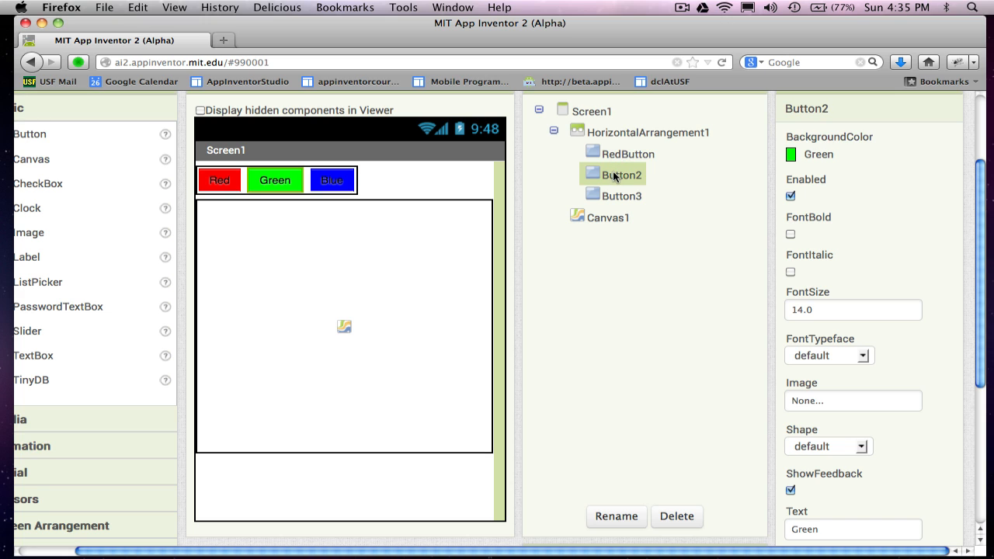
{"action": "left_click", "coordinate": [615, 515]}
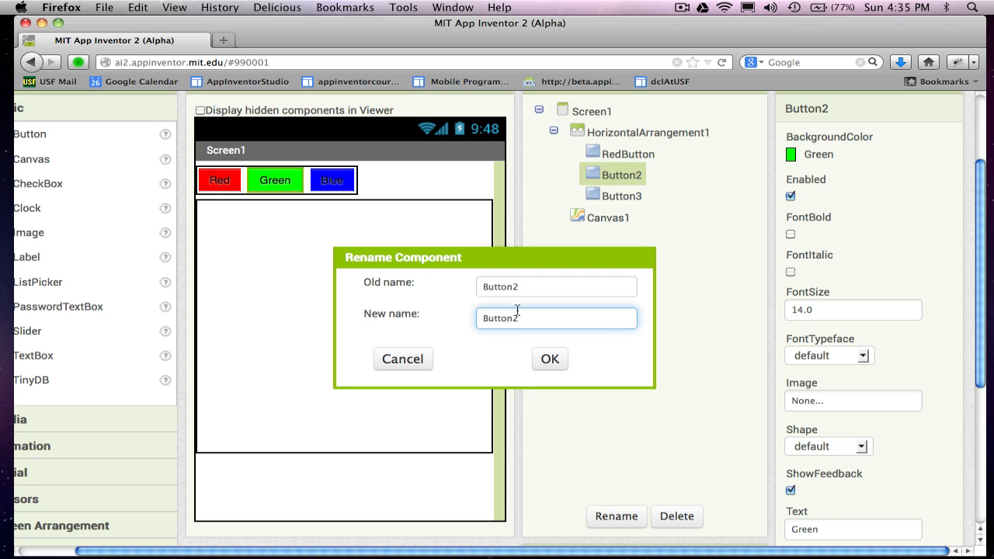
{"action": "type", "text": "GreenButton2"}
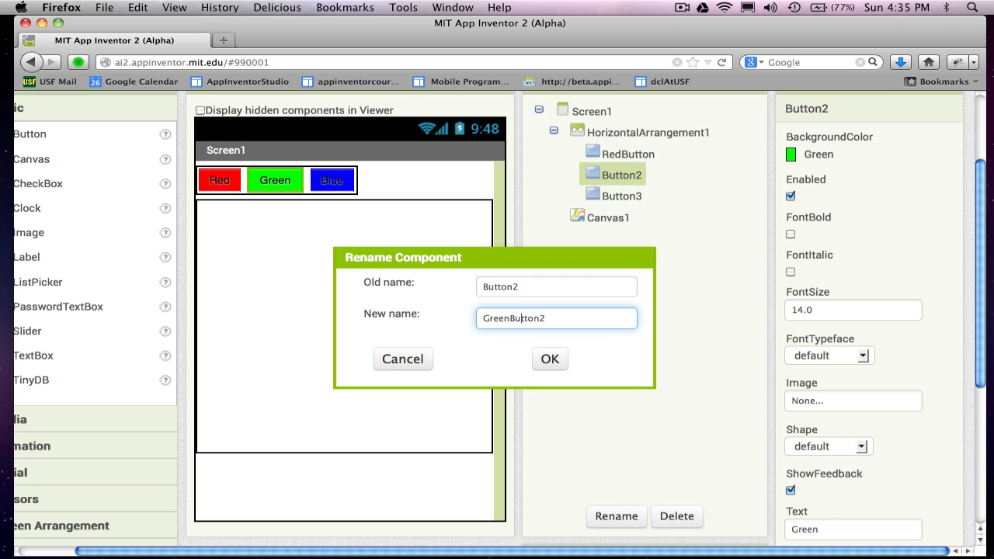
{"action": "key", "text": "BackSpace"}
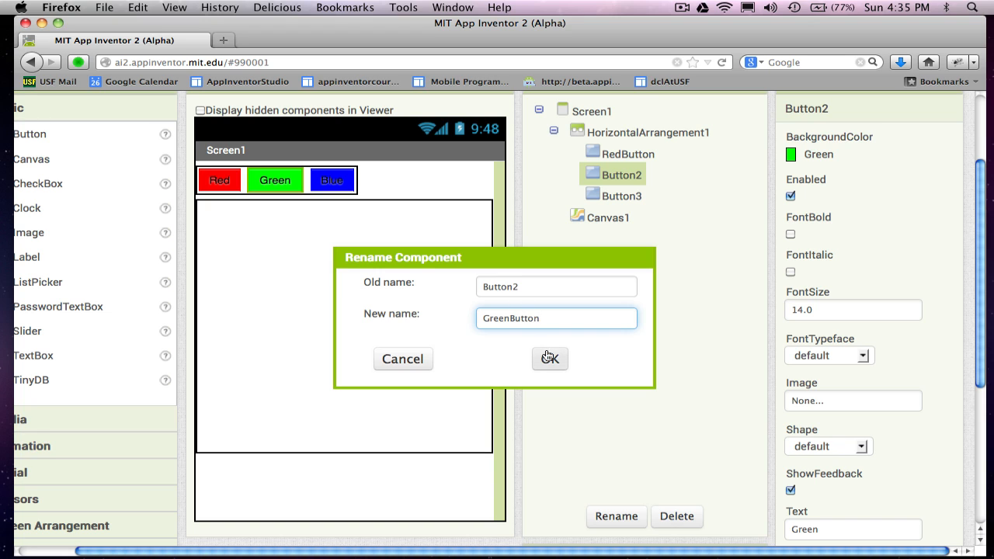
{"action": "left_click", "coordinate": [549, 359]}
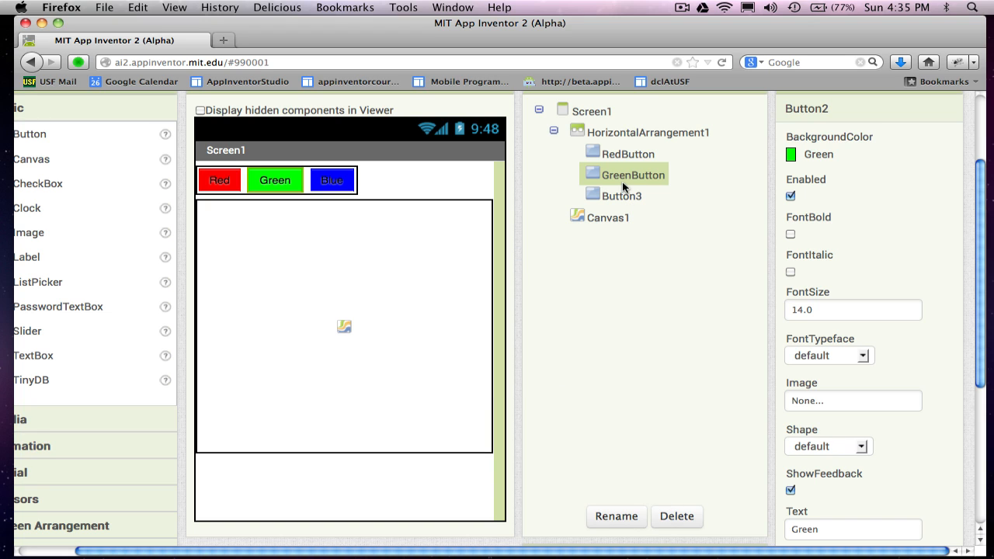
Rename Button3 to BlueButton.
{"action": "left_click", "coordinate": [615, 515]}
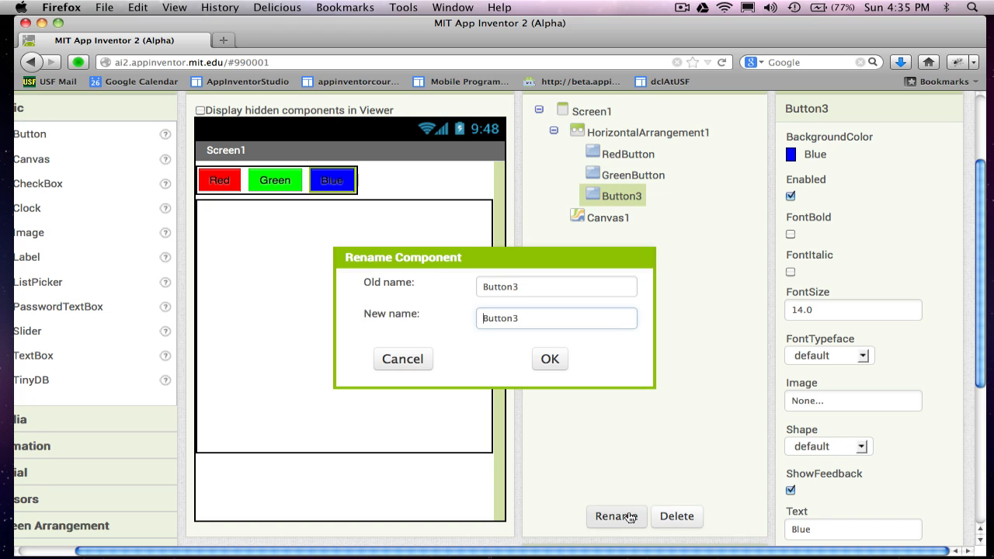
{"action": "type", "text": "Blue"}
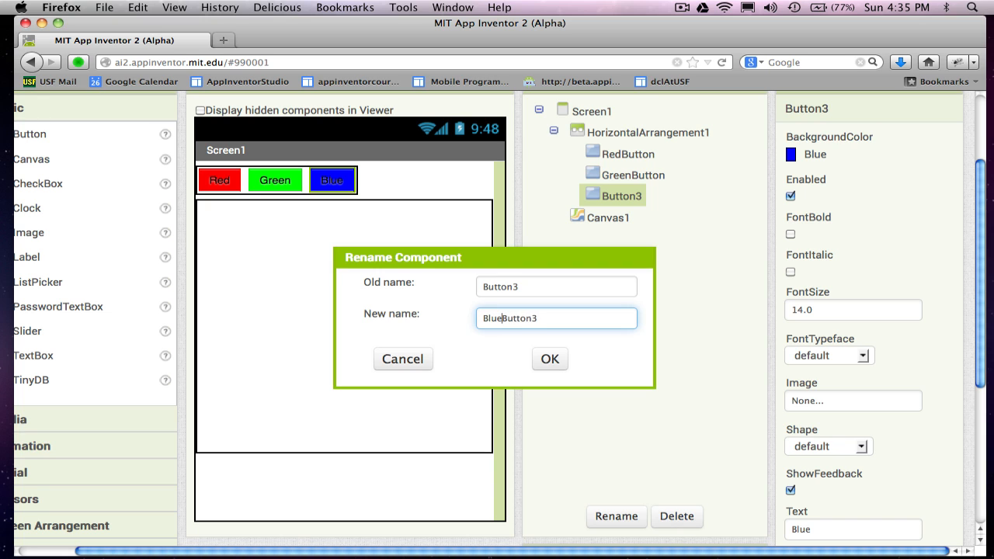
{"action": "key", "text": "Backspace"}
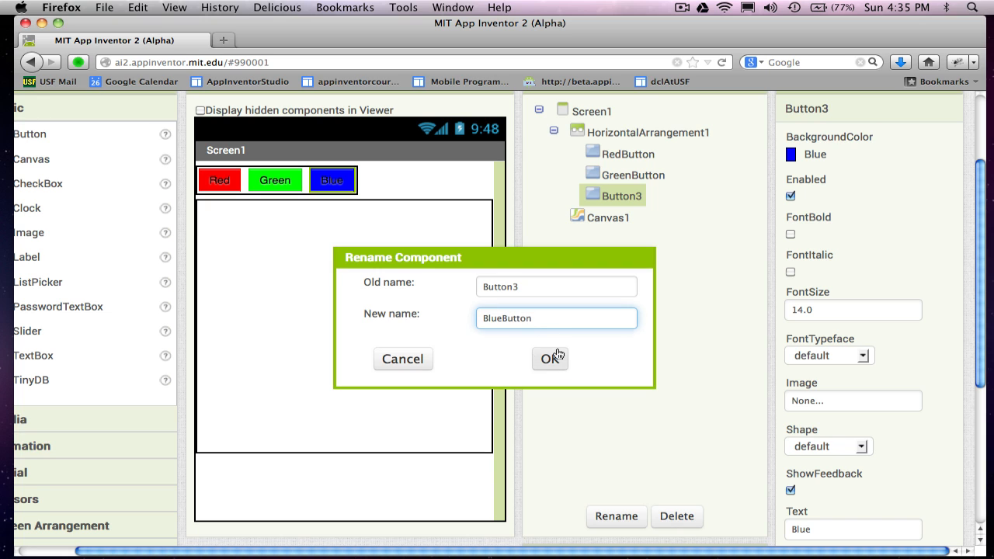
{"action": "left_click", "coordinate": [549, 358]}
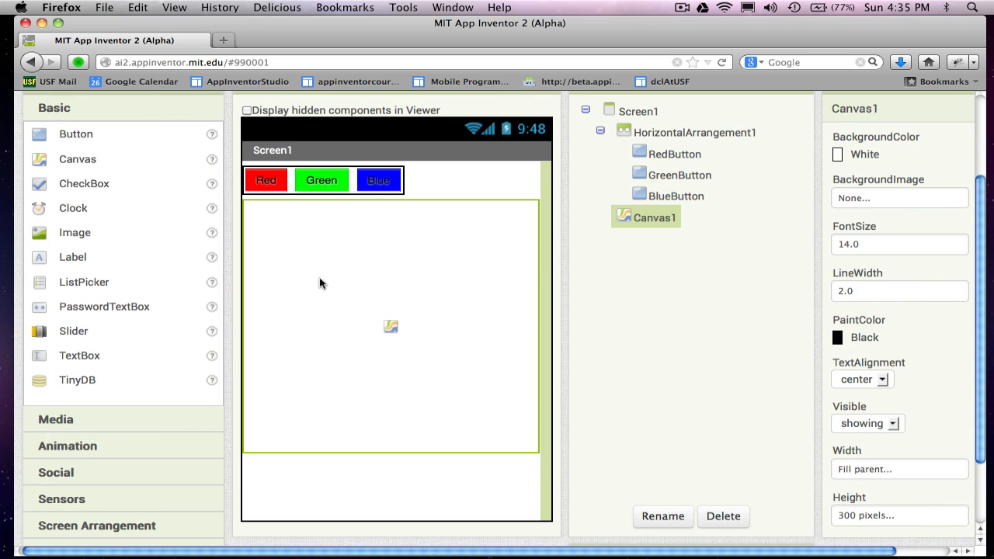
{"action": "mouse_move", "coordinate": [321, 283]}
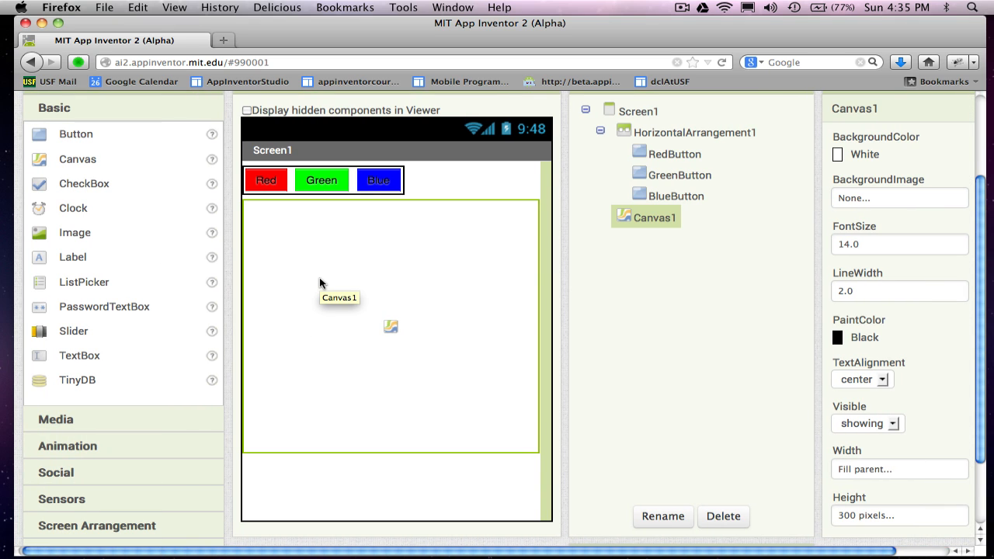
{"action": "mouse_move", "coordinate": [398, 379]}
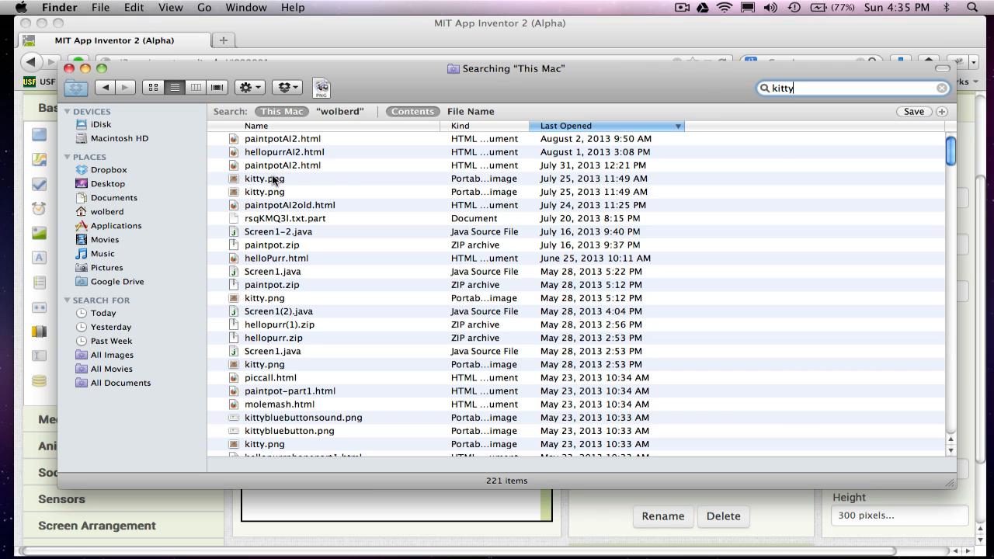
Preview the kitty.png cat photo from the Finder search results, then close it.
{"action": "left_click", "coordinate": [264, 178]}
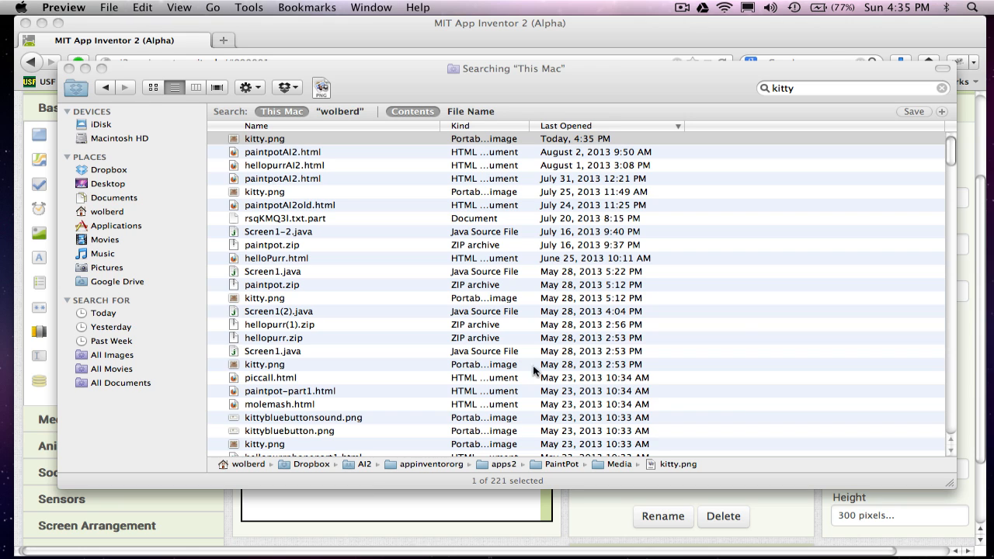
{"action": "mouse_move", "coordinate": [75, 74]}
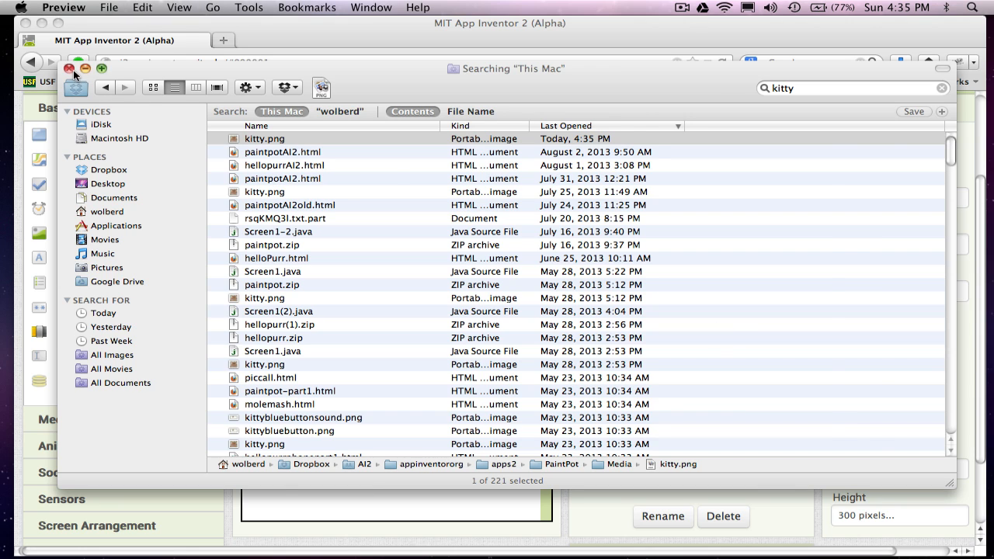
{"action": "double_click", "coordinate": [264, 138]}
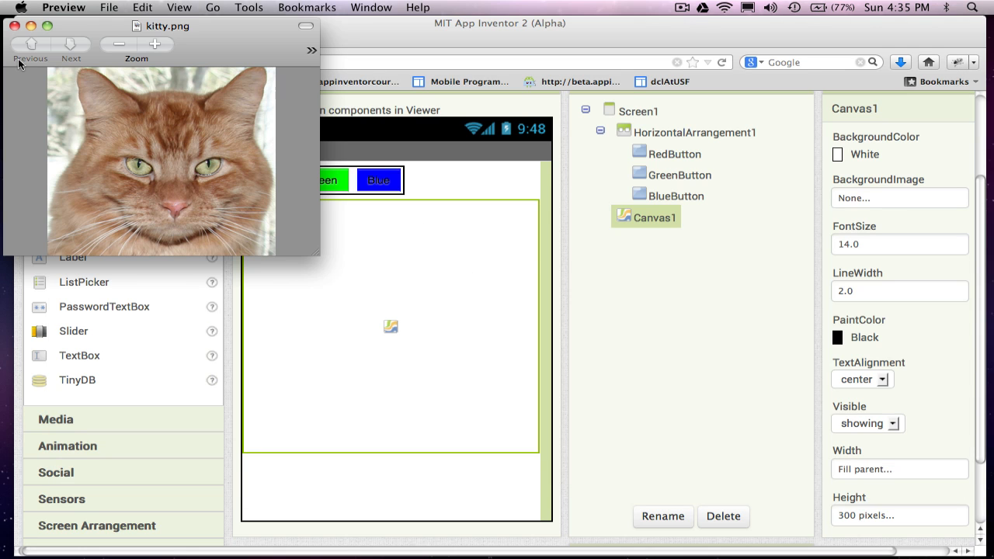
{"action": "left_click", "coordinate": [22, 25]}
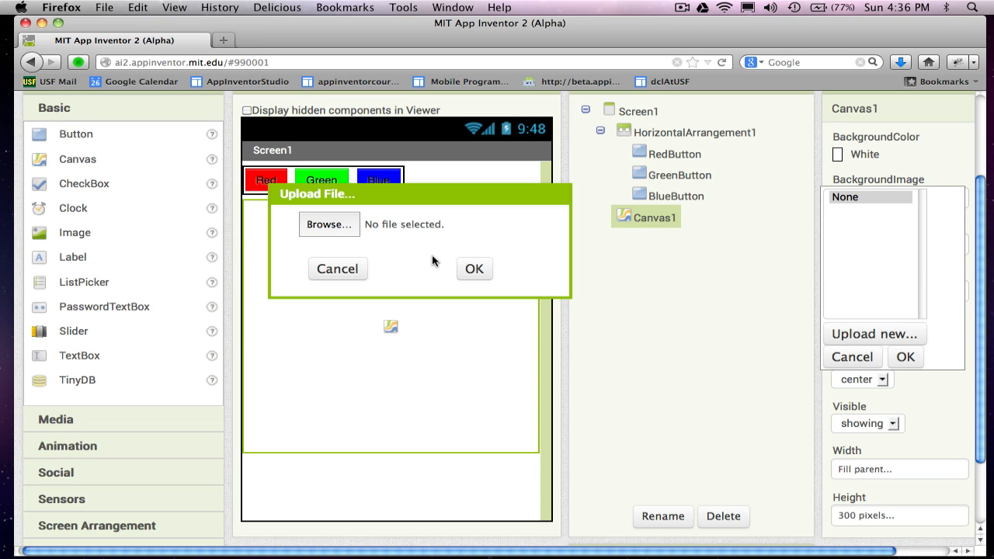
Browse for kitty.png on the computer and choose it as the file to upload.
{"action": "left_click", "coordinate": [329, 223]}
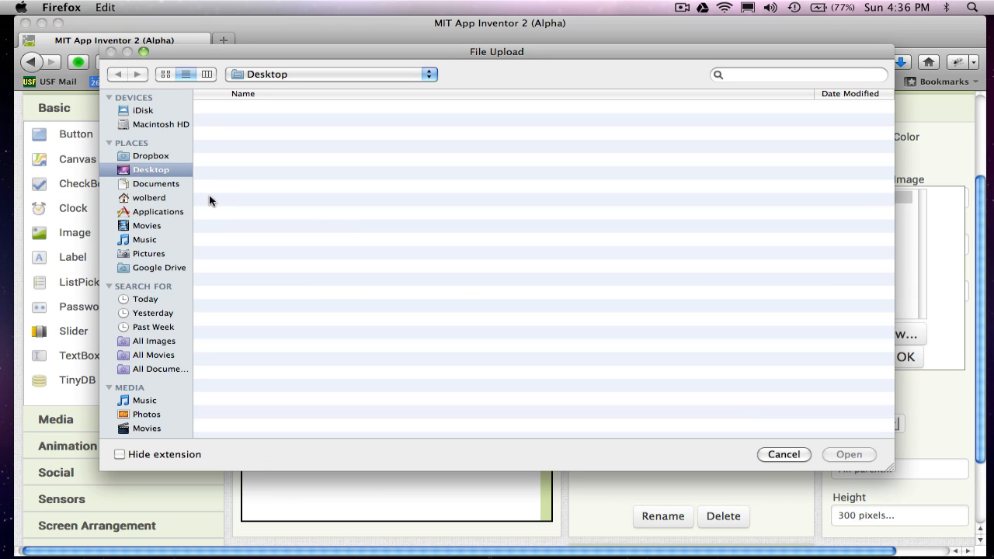
{"action": "left_click", "coordinate": [798, 75]}
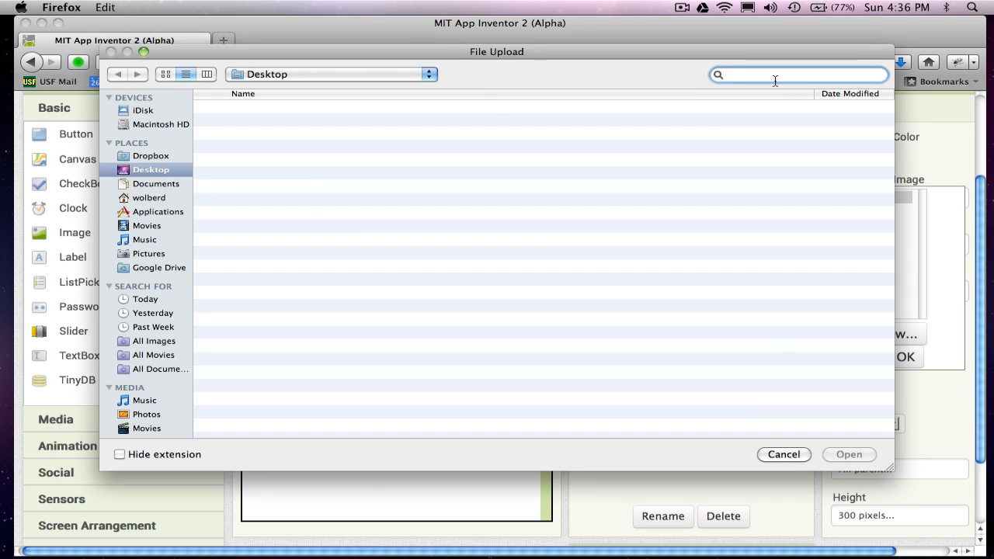
{"action": "type", "text": "kitty"}
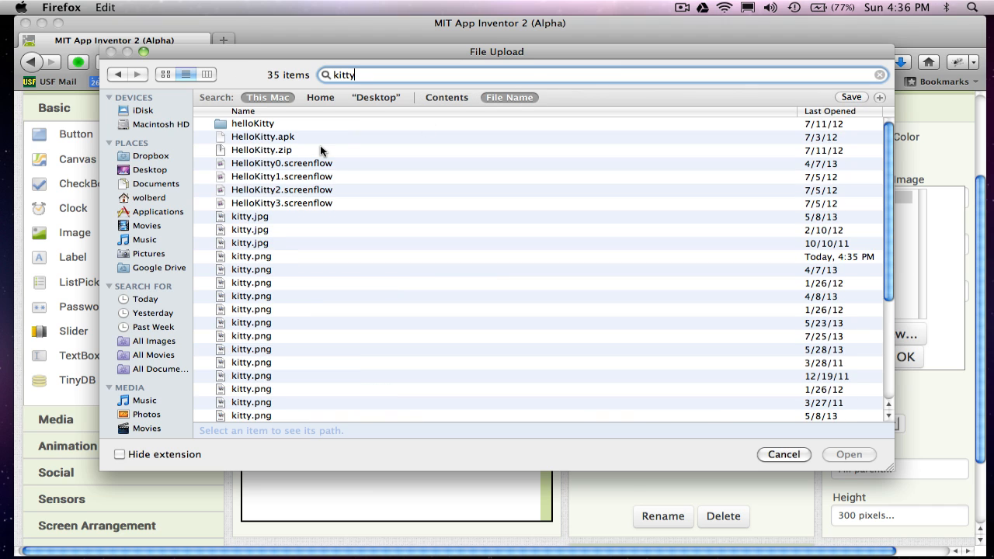
{"action": "mouse_move", "coordinate": [256, 264]}
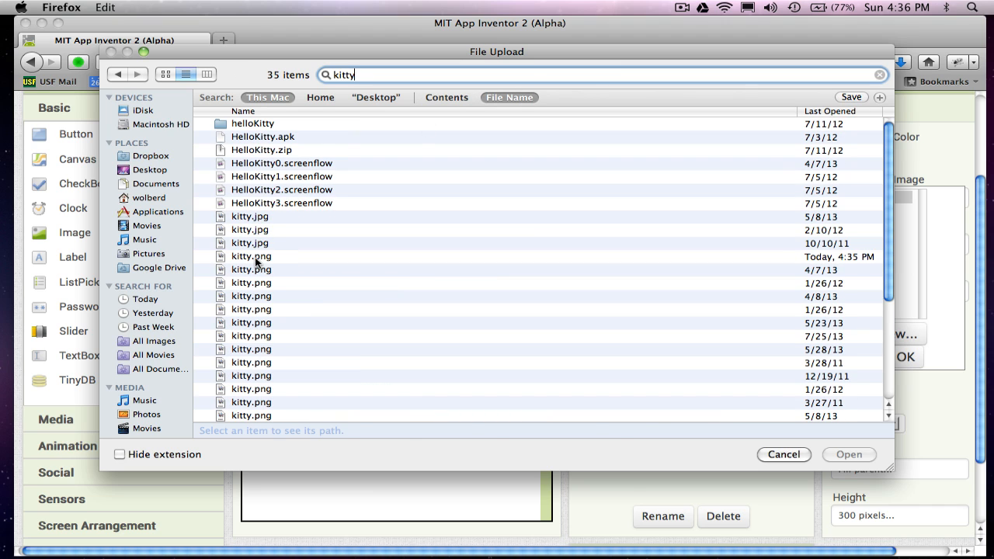
{"action": "left_click", "coordinate": [252, 256]}
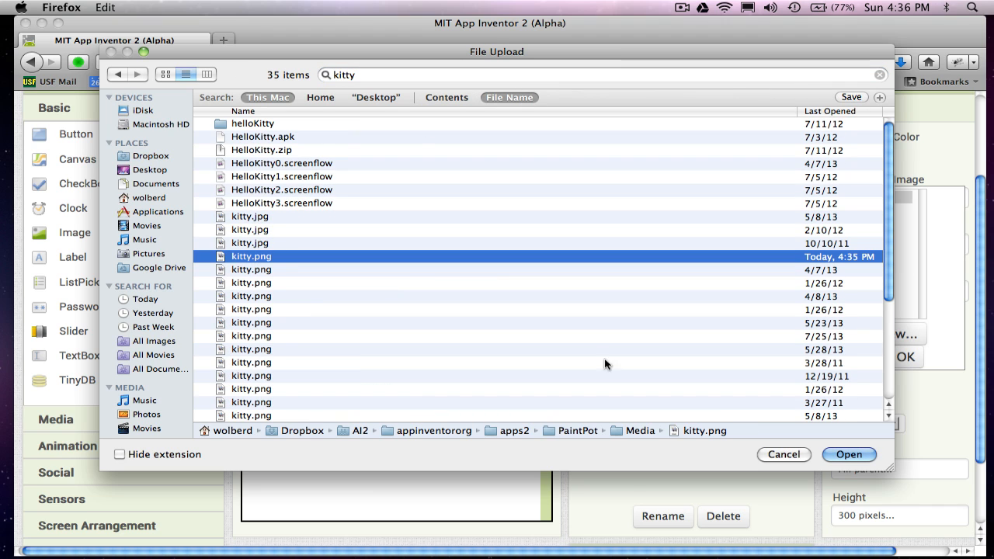
{"action": "left_click", "coordinate": [848, 453]}
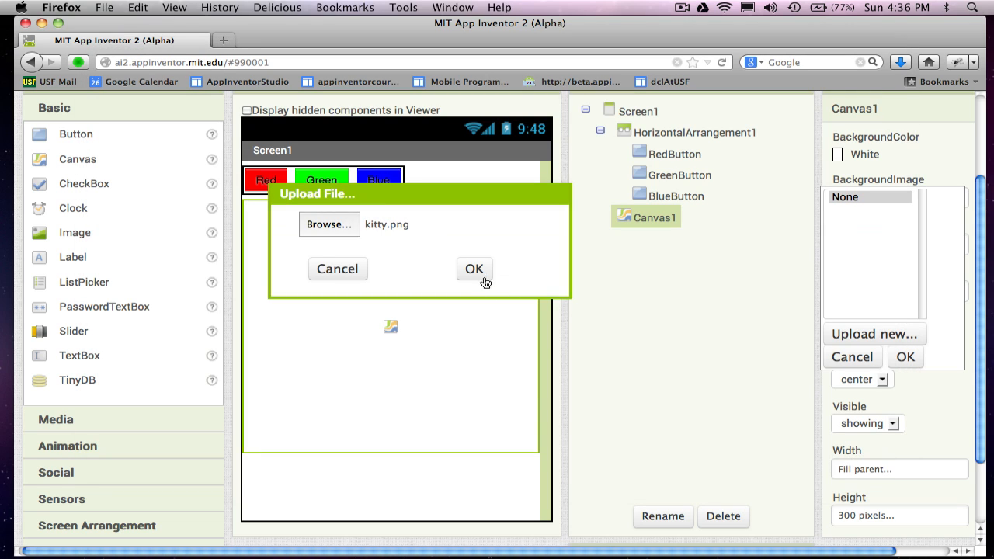
Upload kitty.png and set it as Canvas1's background image.
{"action": "left_click", "coordinate": [474, 269]}
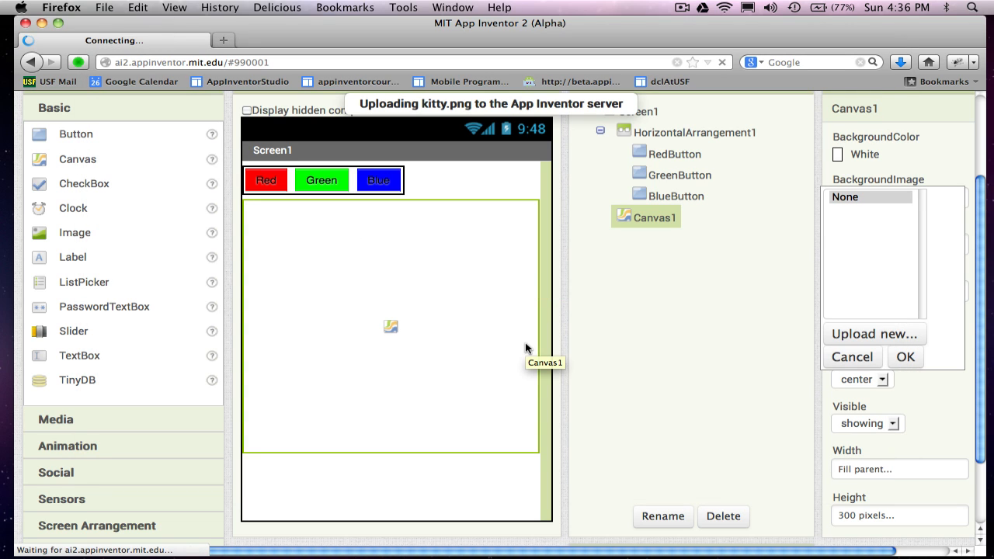
{"action": "left_click", "coordinate": [904, 356]}
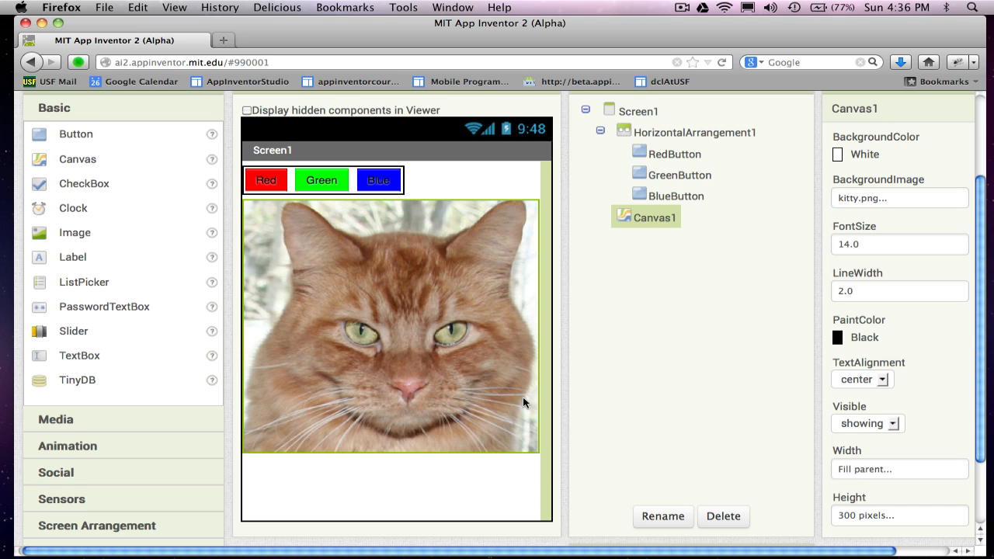
{"action": "mouse_move", "coordinate": [379, 180]}
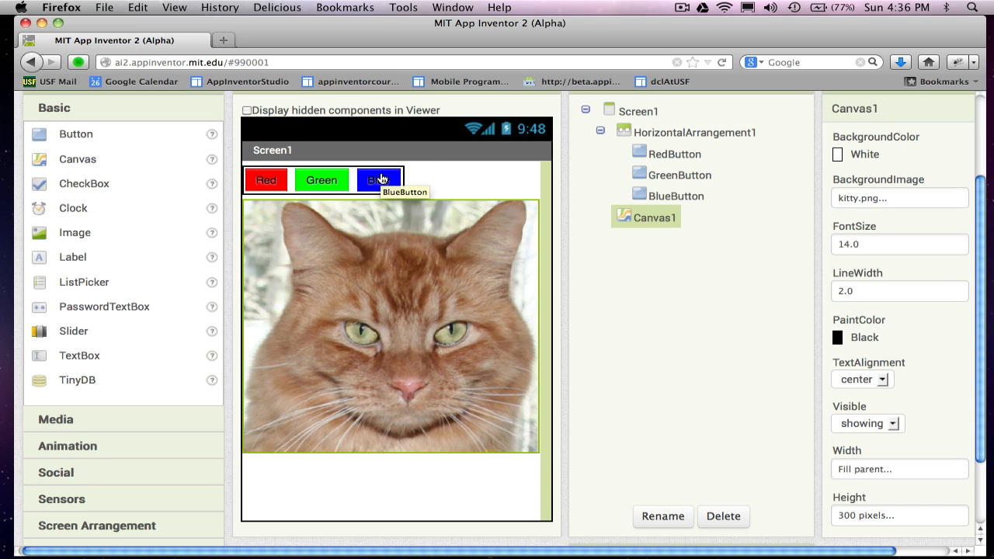
{"action": "mouse_move", "coordinate": [450, 419]}
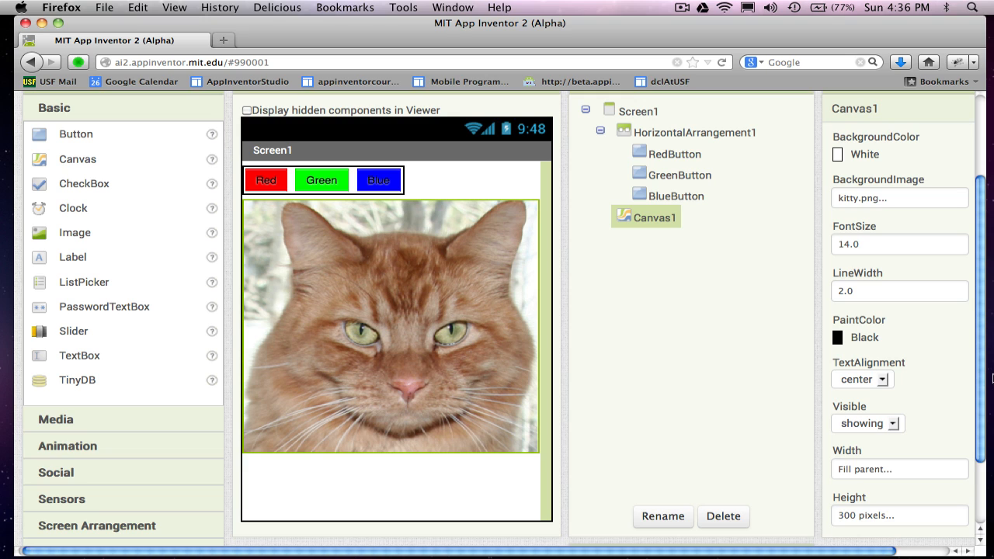
{"action": "mouse_move", "coordinate": [362, 543]}
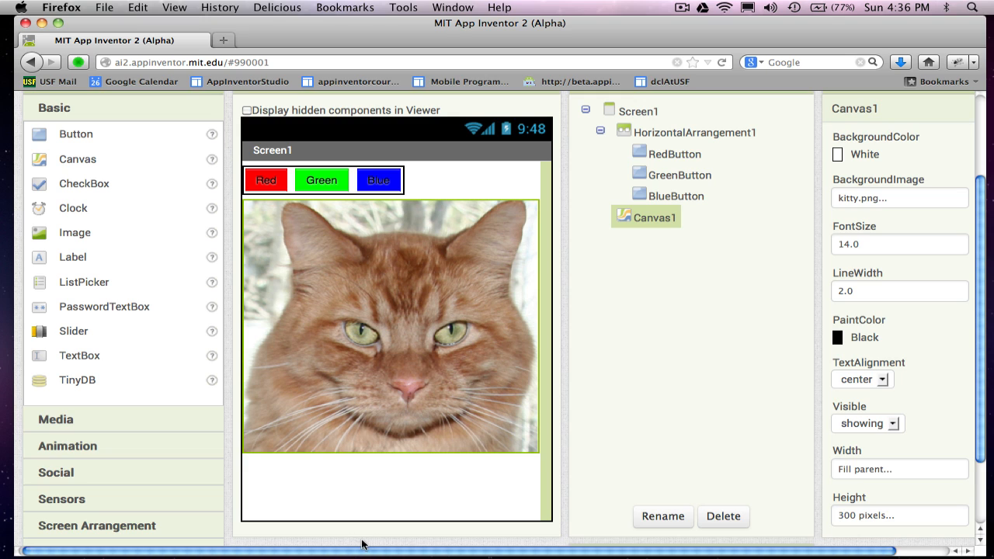
{"action": "mouse_move", "coordinate": [518, 455]}
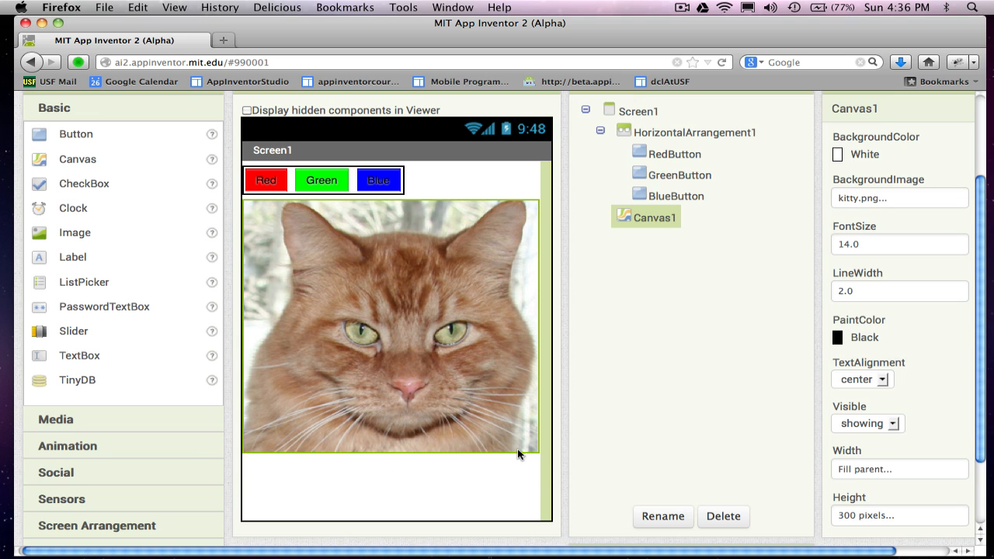
{"action": "left_click", "coordinate": [55, 108]}
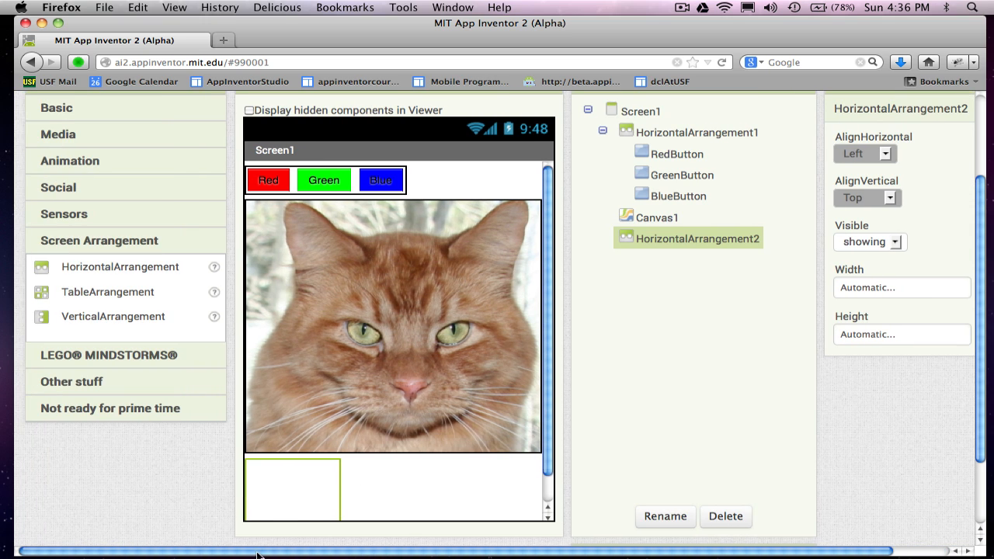
Add a button labelled Take Picture to HorizontalArrangement2 and name it PictureButton.
{"action": "left_click", "coordinate": [56, 107]}
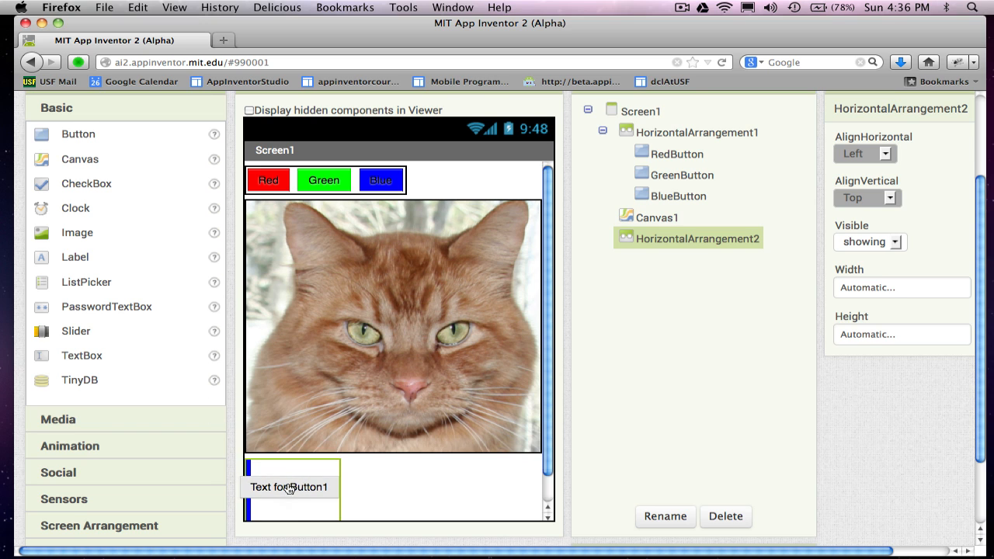
{"action": "left_click", "coordinate": [289, 487]}
{"action": "type", "text": "Take Picture"}
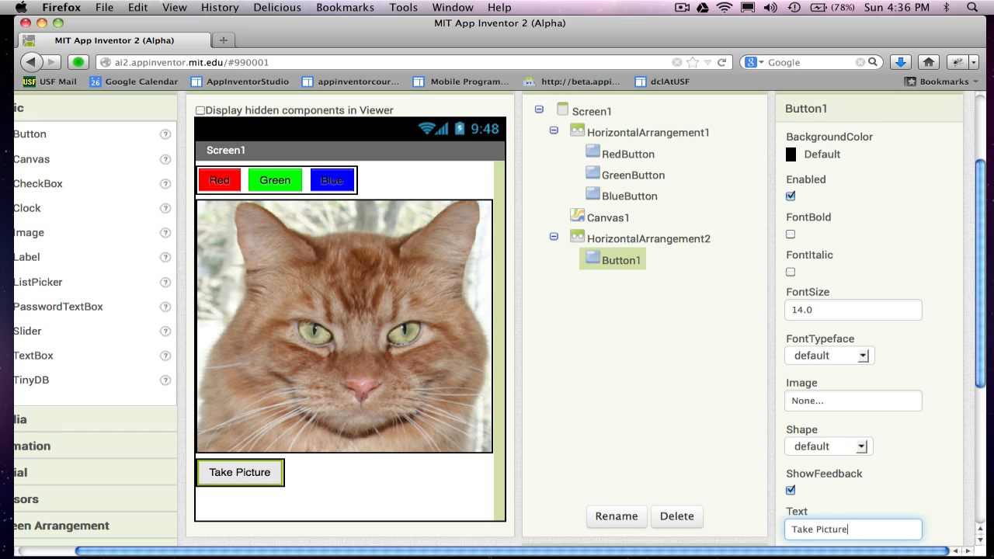
{"action": "mouse_move", "coordinate": [615, 516]}
{"action": "type", "text": "PictureButton1"}
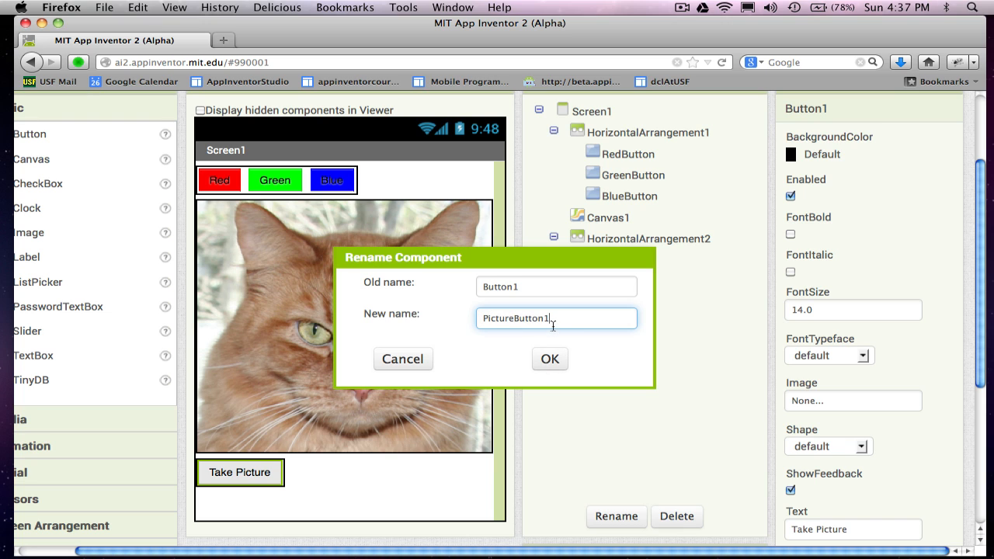
{"action": "left_click", "coordinate": [550, 358]}
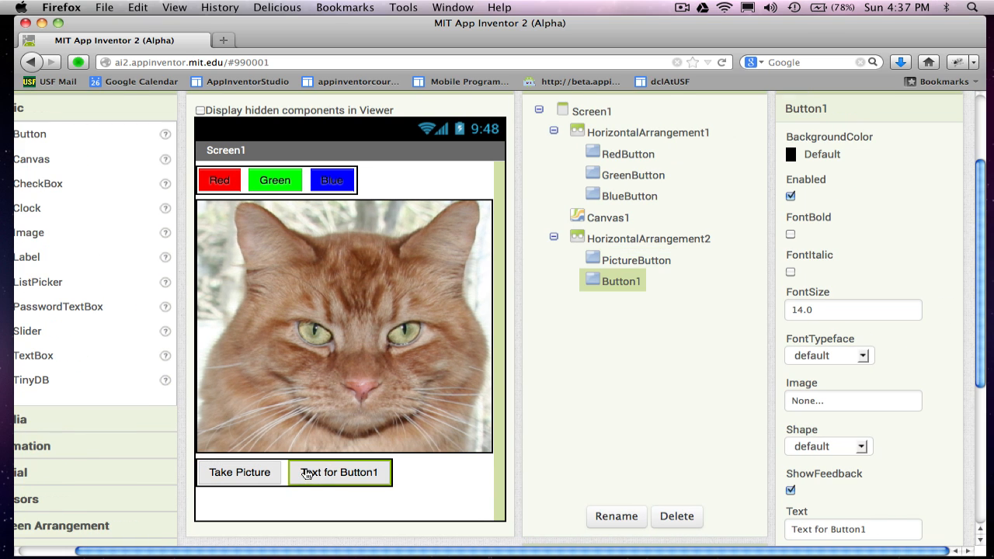
Label the second button Clear and rename it ClearButton.
{"action": "left_click", "coordinate": [852, 528]}
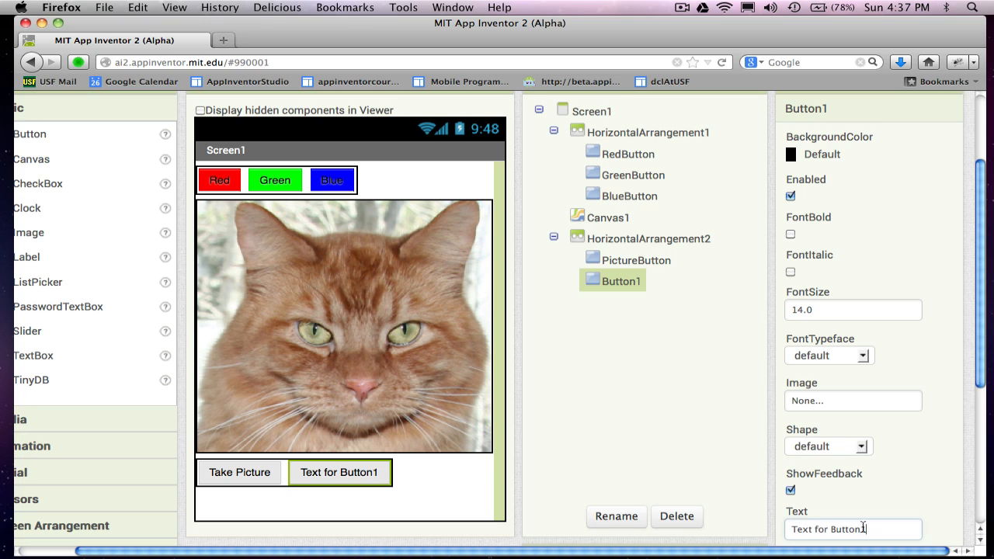
{"action": "type", "text": "Clear"}
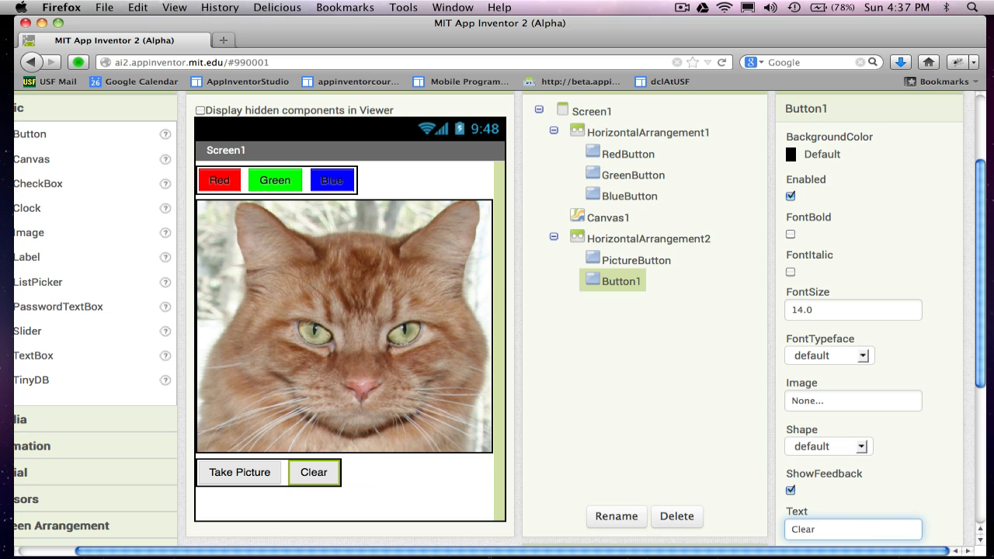
{"action": "left_click", "coordinate": [615, 515]}
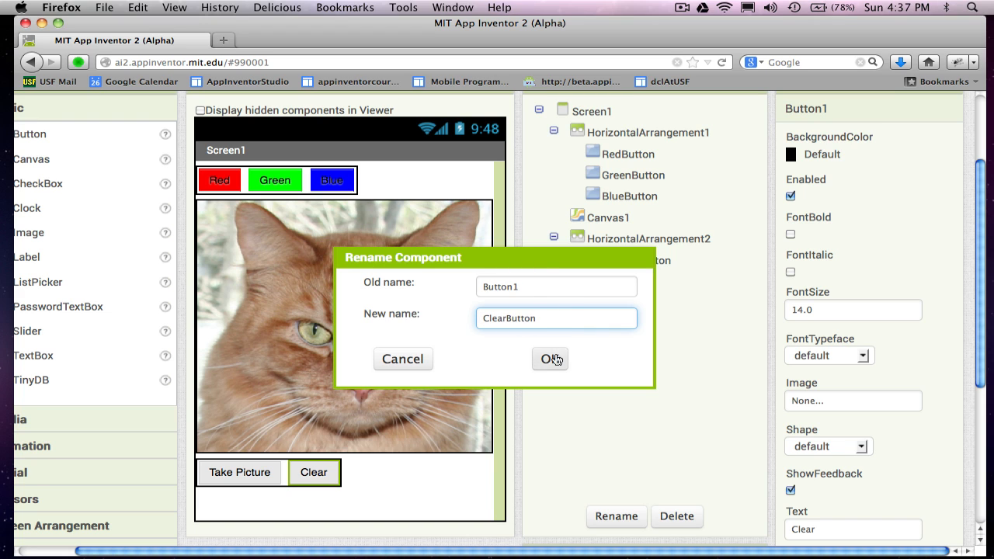
{"action": "left_click", "coordinate": [549, 358]}
{"action": "type", "text": "Large"}
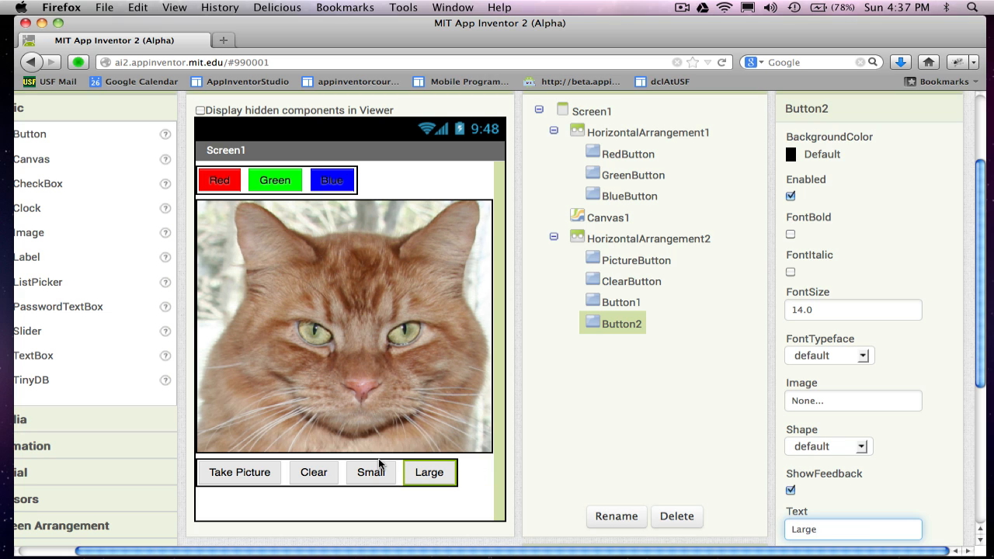
Rename the Small button to SmallButton.
{"action": "left_click", "coordinate": [615, 516]}
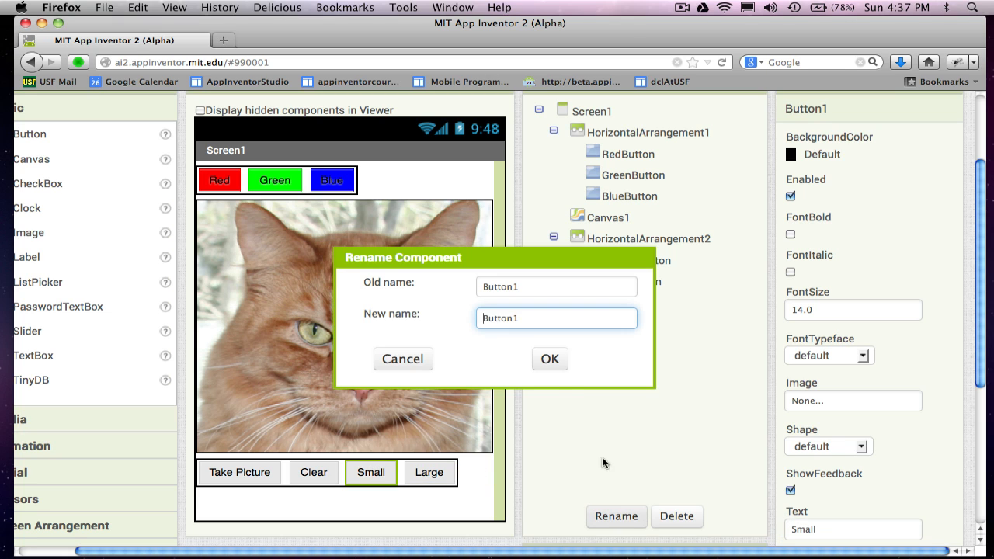
{"action": "type", "text": "Small"}
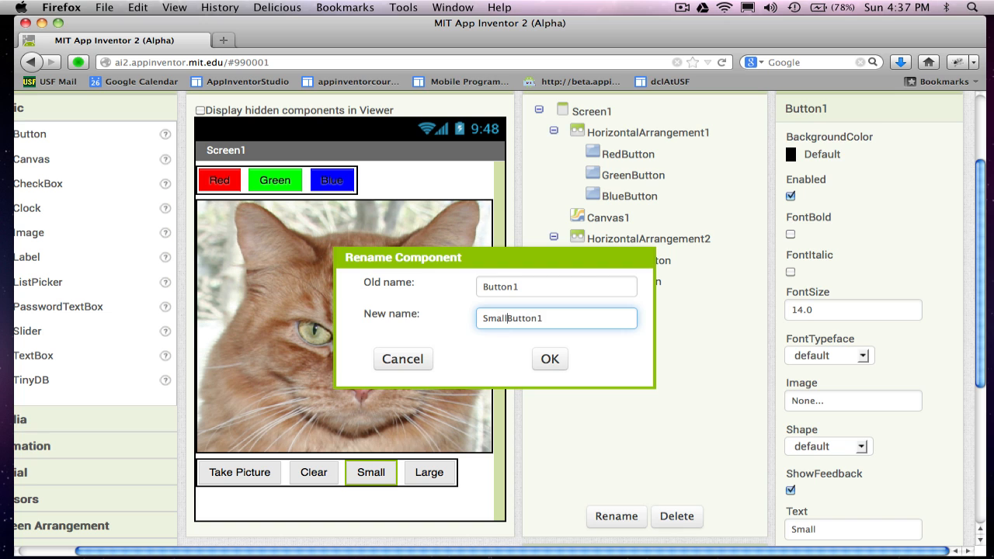
{"action": "key", "text": "backspace"}
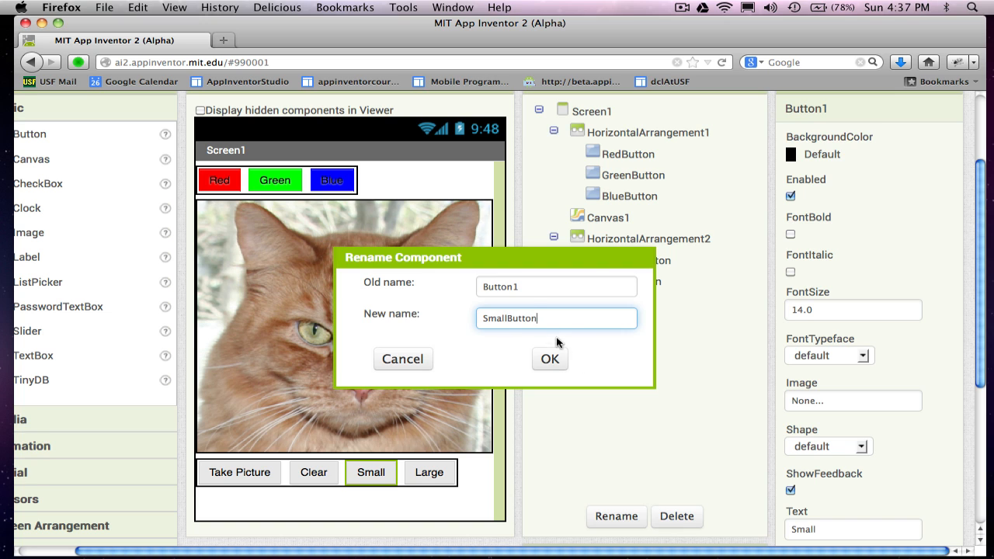
{"action": "left_click", "coordinate": [550, 358]}
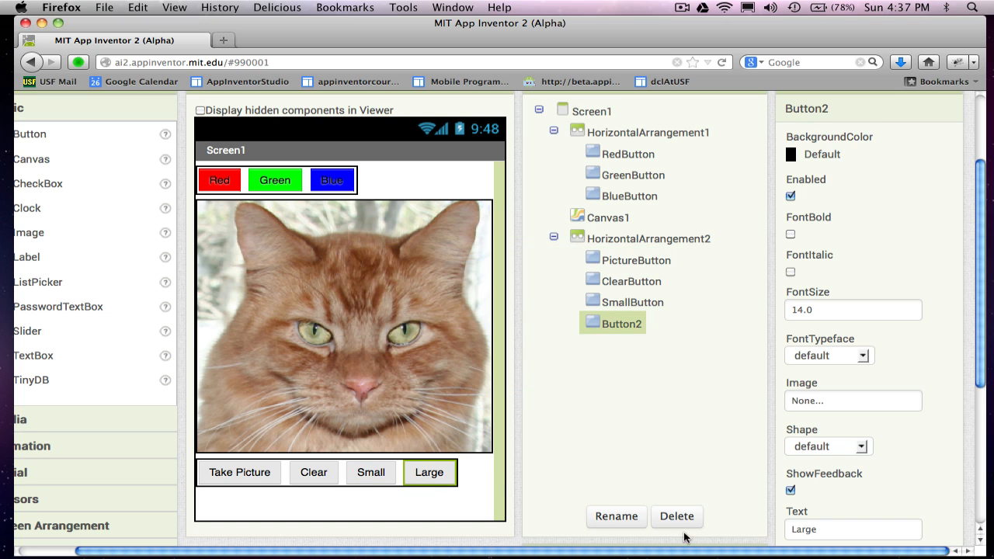
Rename the Large button to LargeButton.
{"action": "left_click", "coordinate": [615, 516]}
{"action": "type", "text": "LargeButton2"}
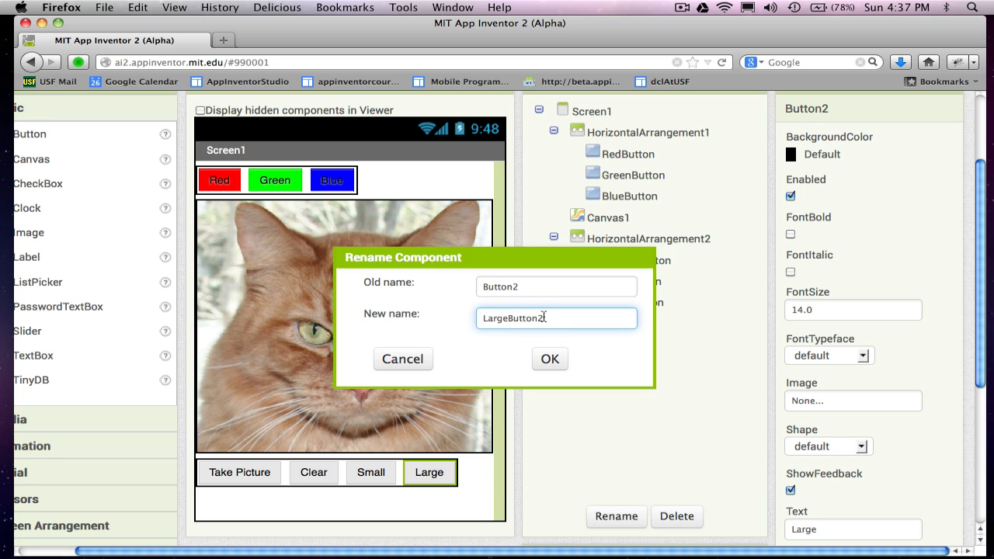
{"action": "left_click", "coordinate": [550, 358]}
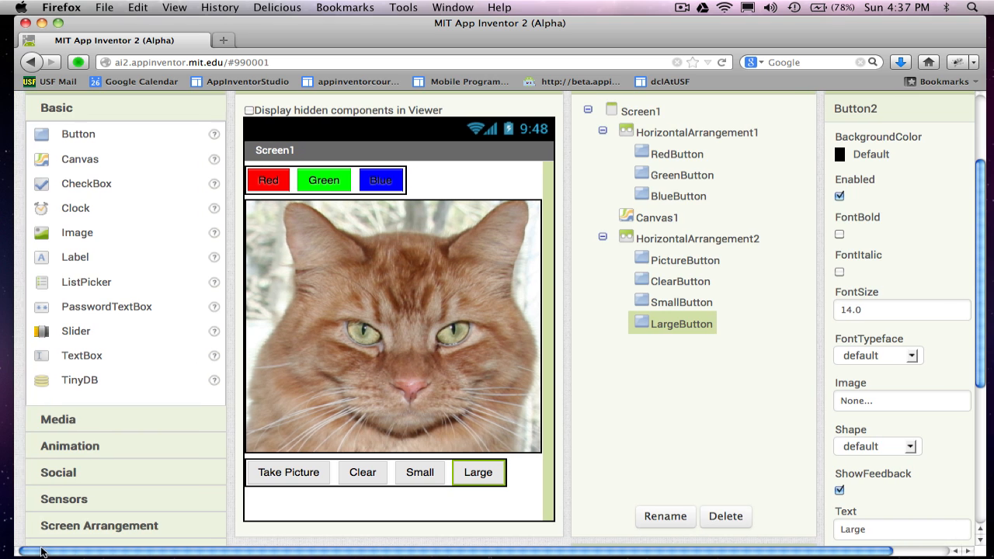
Drag a Camera from the Media palette onto the Viewer so Camera1 appears as non-visible.
{"action": "scroll", "scroll_direction": "down", "scroll_amount": 3}
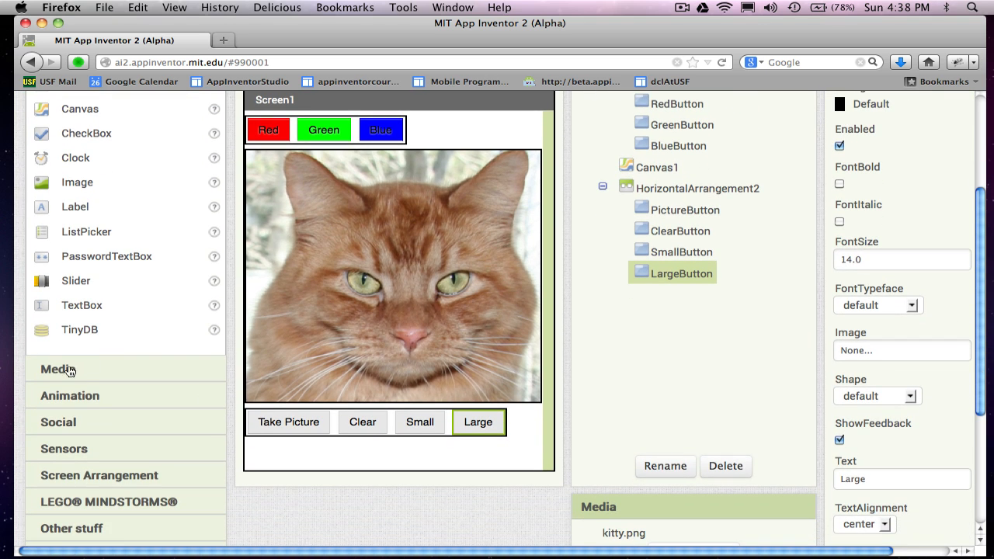
{"action": "left_click", "coordinate": [56, 369]}
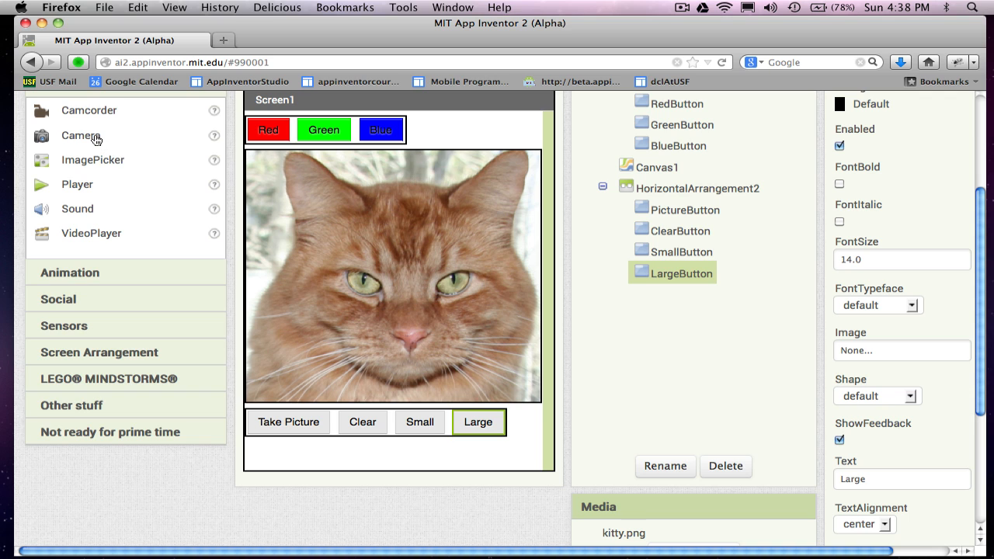
{"action": "left_click_drag", "start_coordinate": [80, 135], "coordinate": [257, 364]}
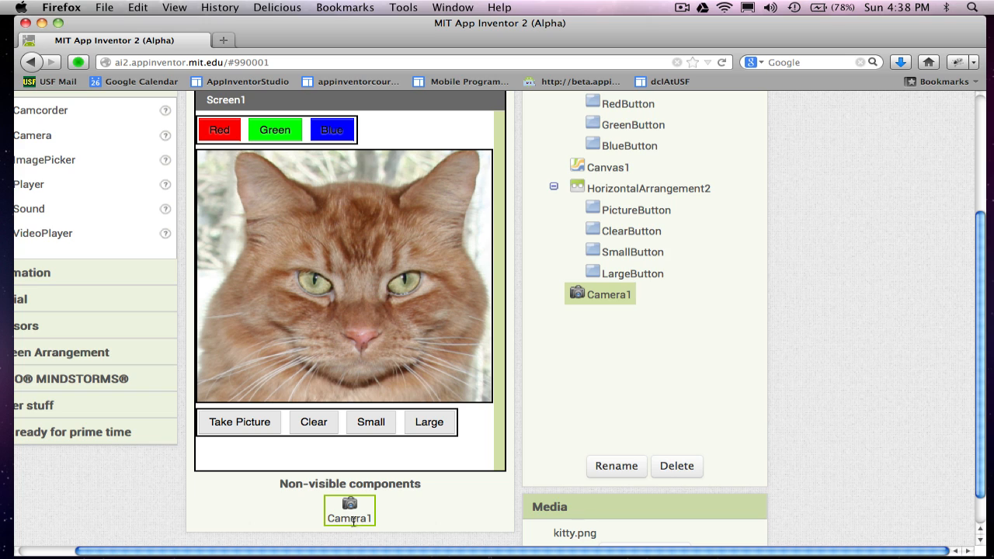
{"action": "mouse_move", "coordinate": [329, 403]}
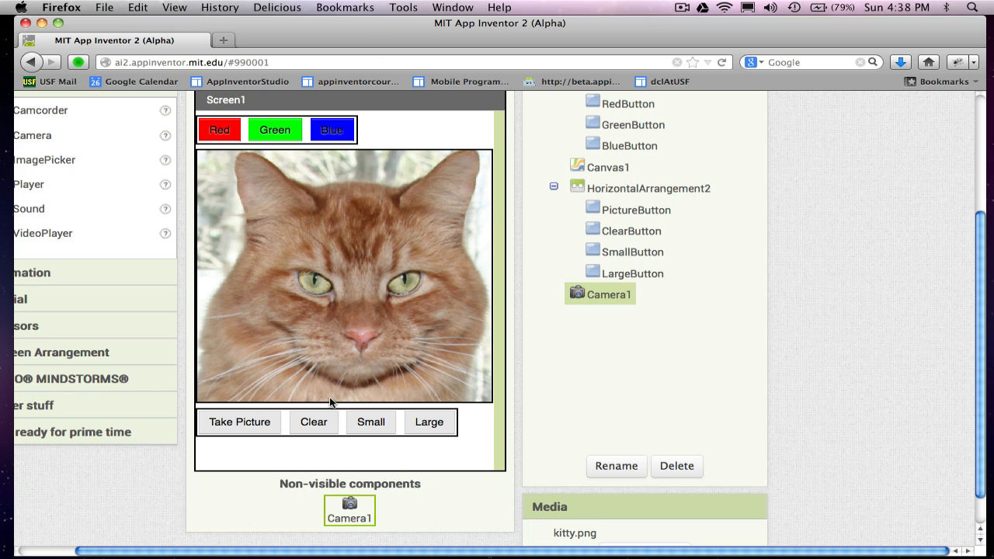
{"action": "mouse_move", "coordinate": [367, 509]}
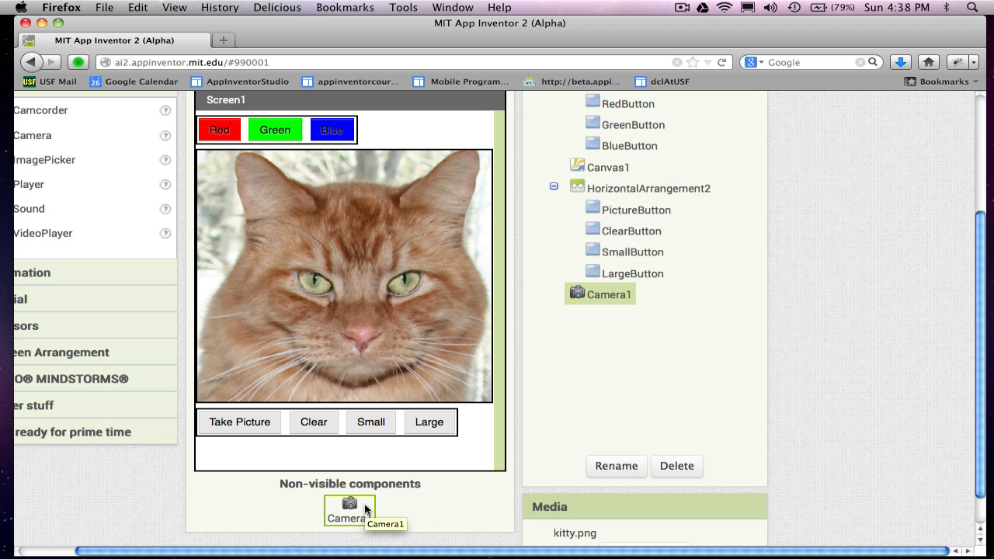
{"action": "mouse_move", "coordinate": [986, 225]}
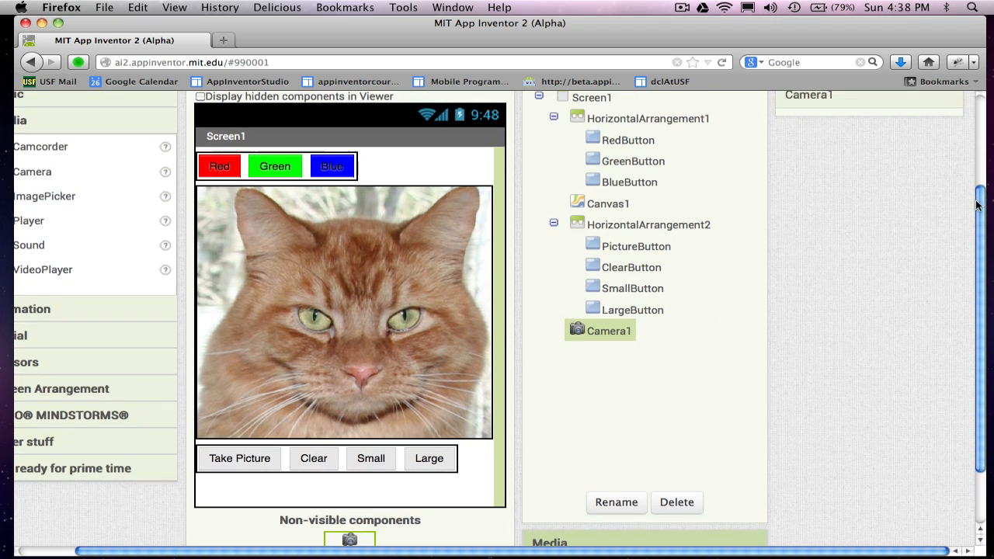
{"action": "scroll", "scroll_direction": "up", "scroll_amount": 3}
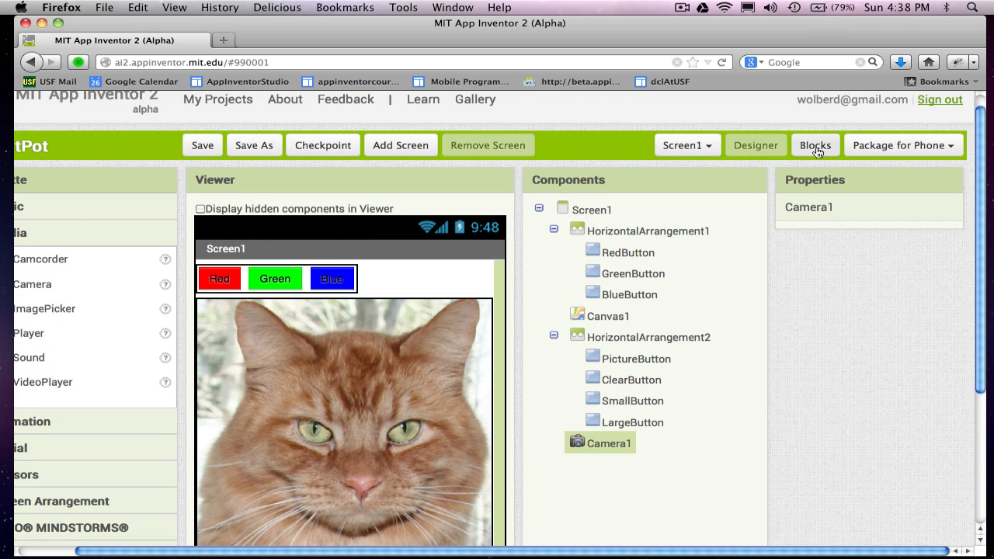
Switch from the Designer to the Blocks editor for the PaintPot project.
{"action": "left_click", "coordinate": [813, 146]}
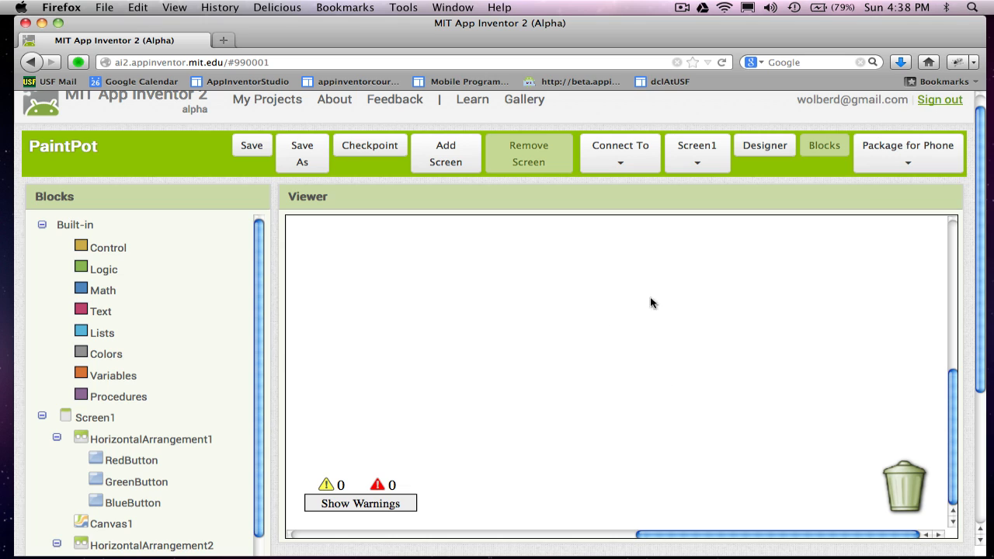
{"action": "mouse_move", "coordinate": [627, 449]}
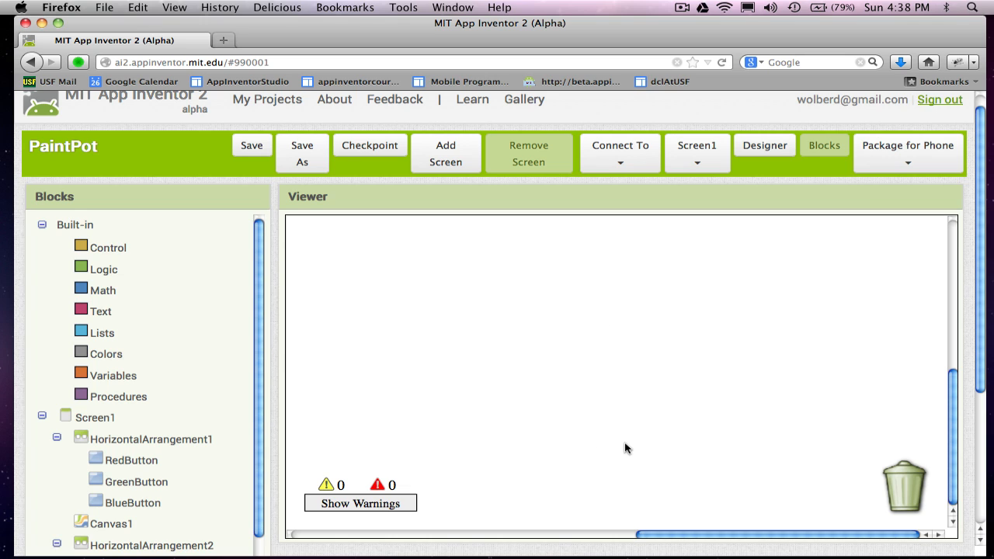